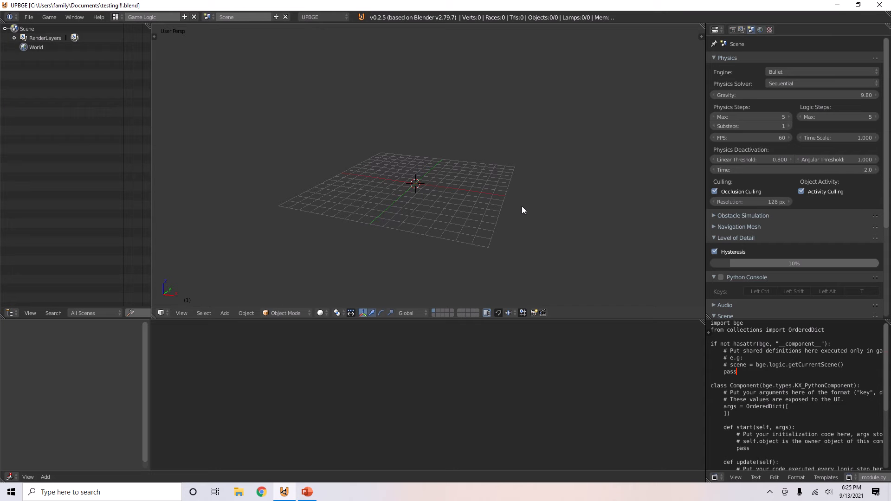
mouse_move(449, 228)
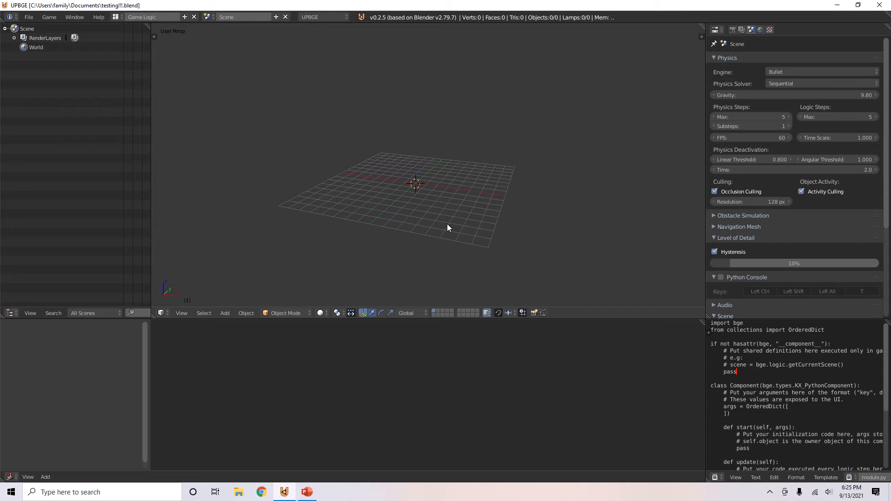
Step: Add a UV sphere, check its Segments and Rings, then delete it
key("T")
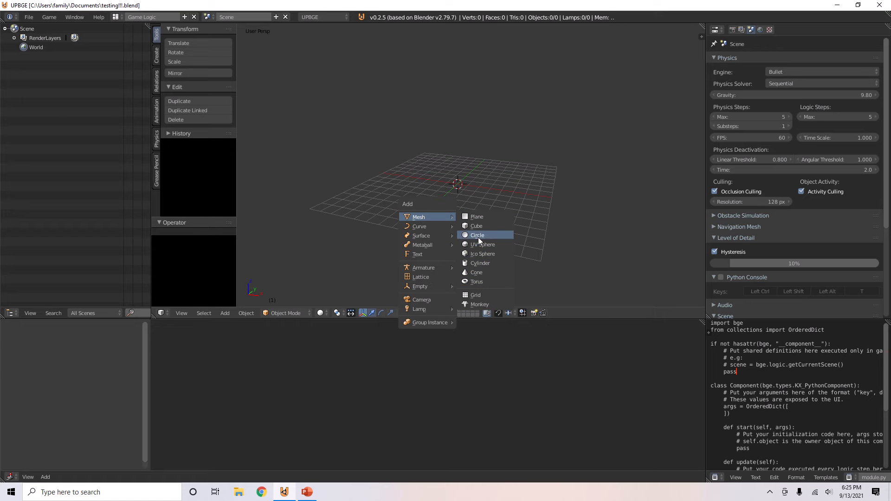
left_click(483, 244)
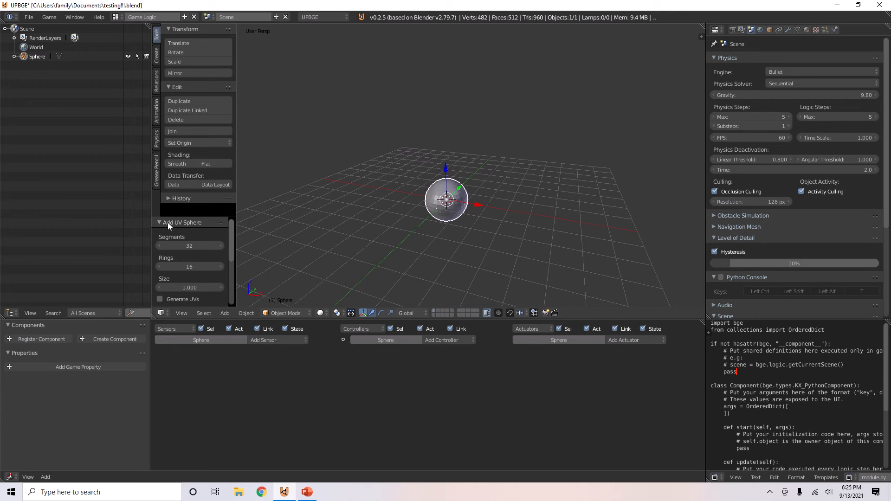
mouse_move(180, 254)
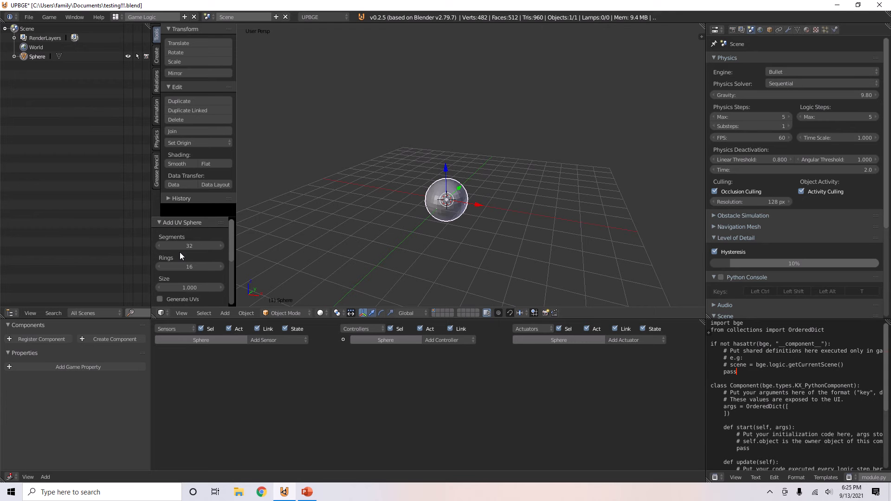
left_click_drag(182, 245, 158, 246)
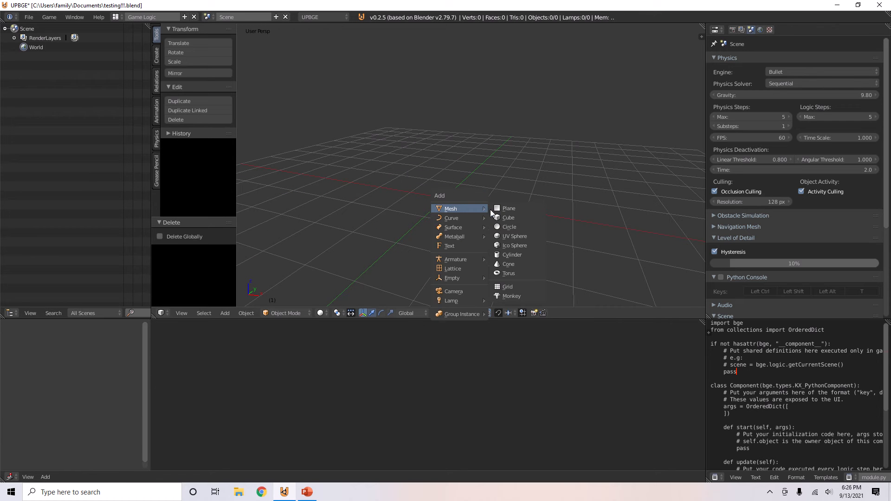
mouse_move(512, 264)
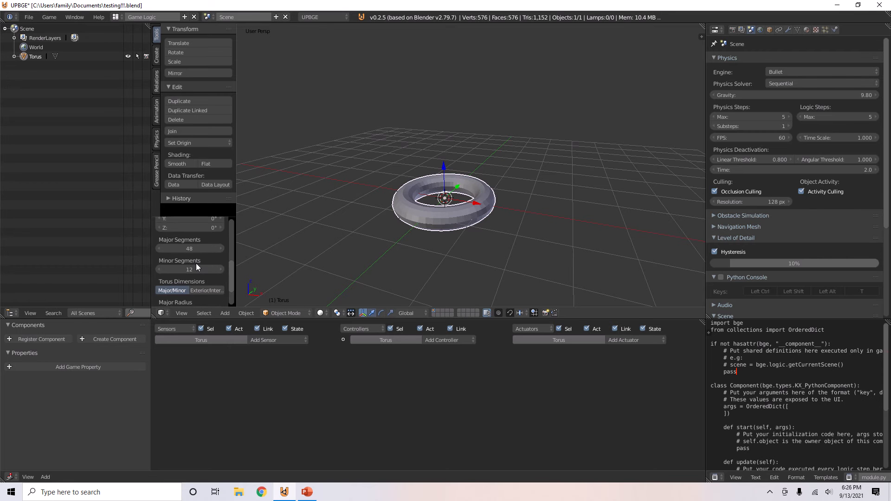
Step: Add a torus with 5 minor segments and minor radius 1.00, then delete it
left_click(190, 249)
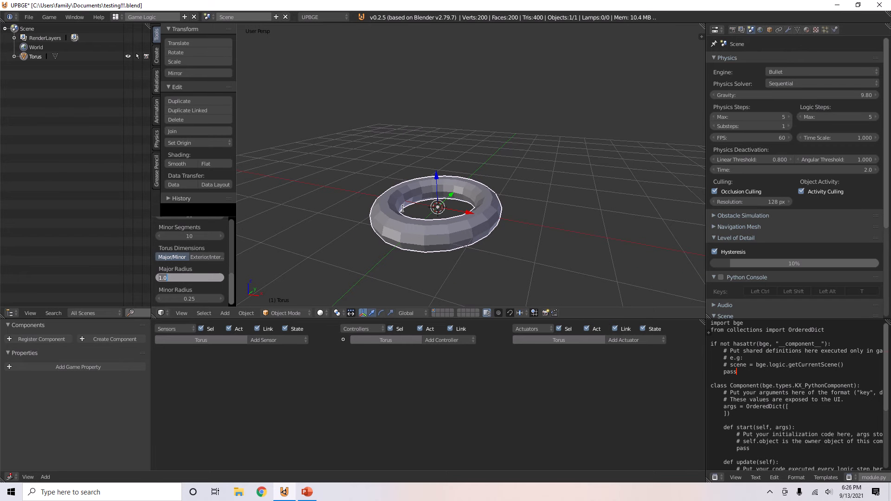
type("5")
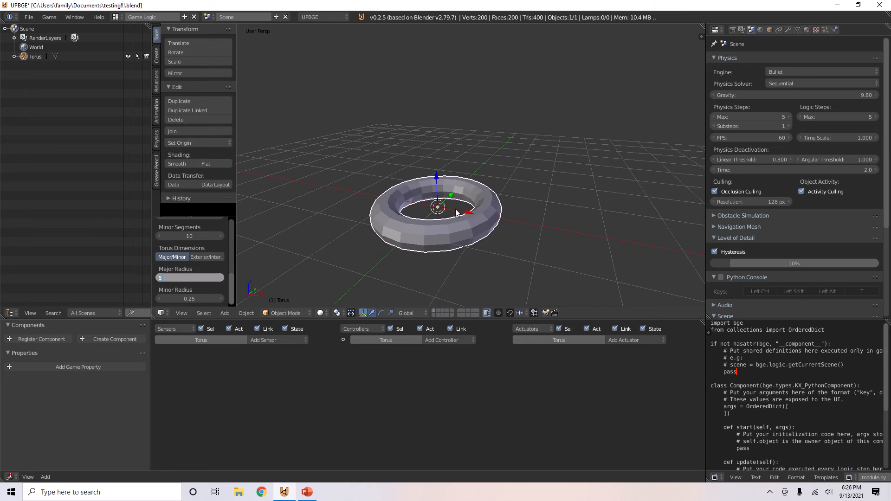
type("1.00")
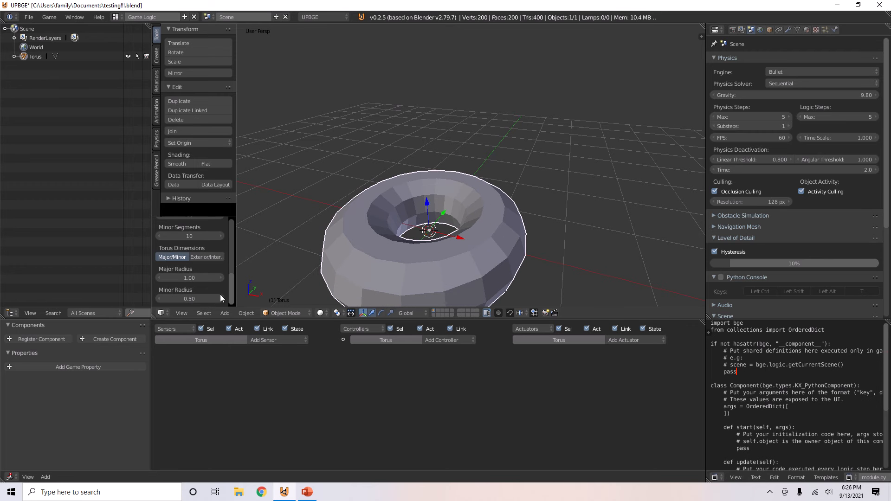
left_click_drag(204, 298, 170, 298)
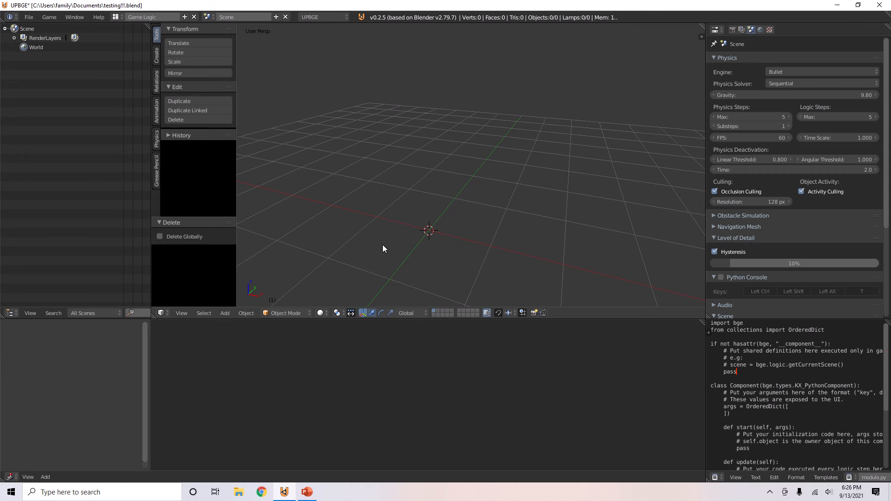
Step: Add a cone and set its base fill type to Triangle Fan
left_click(224, 314)
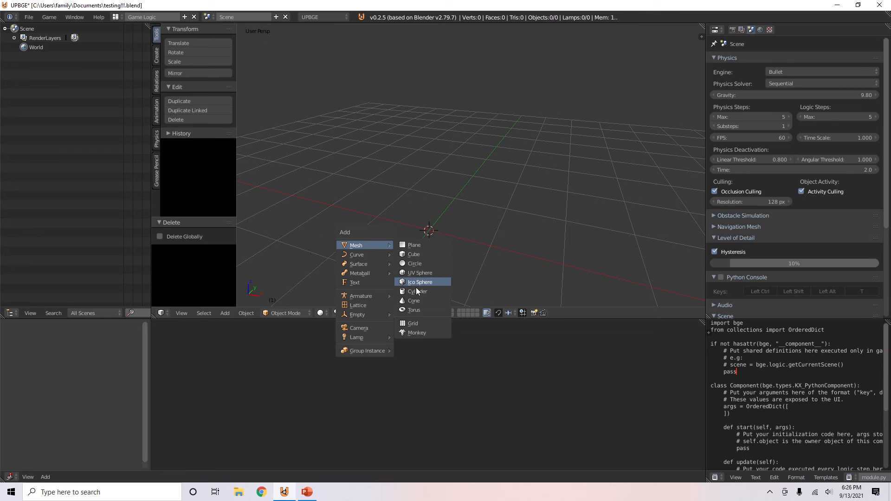
left_click(414, 301)
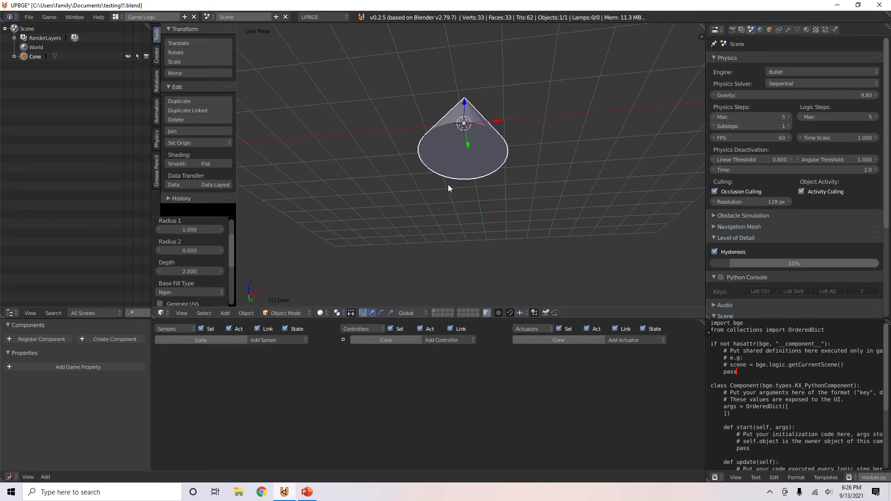
mouse_move(441, 151)
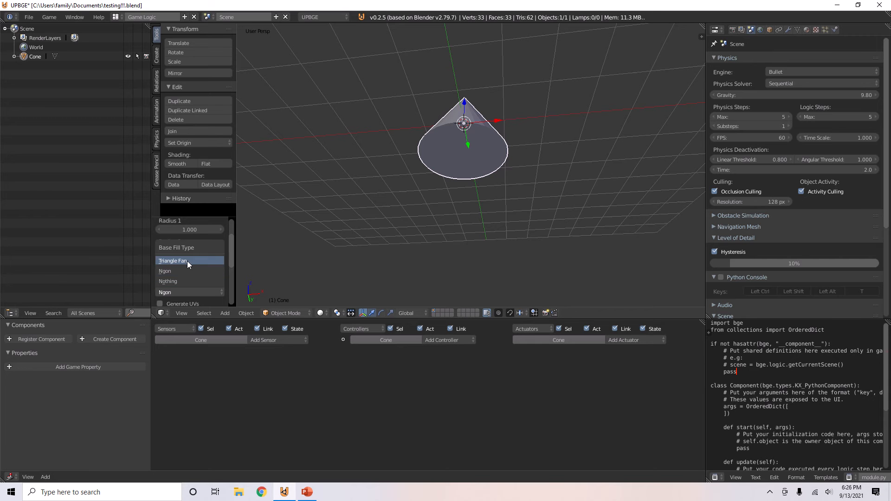
left_click(187, 260)
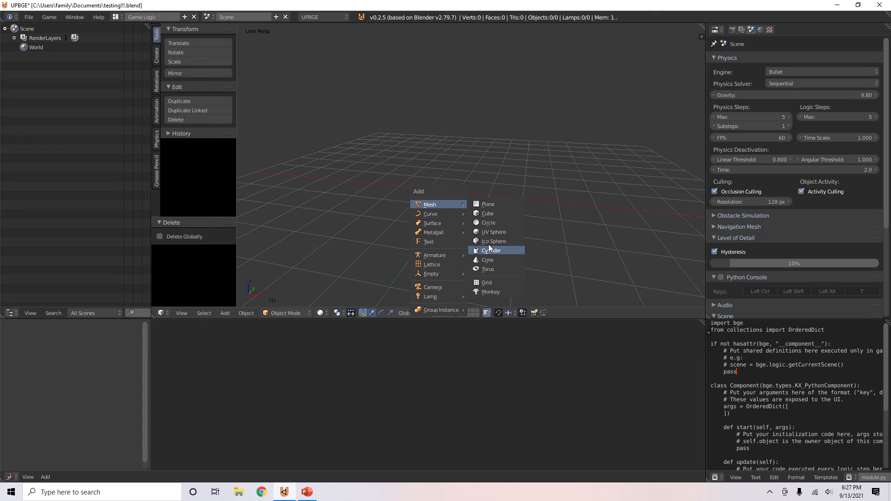
Step: Add a cone with no base fill, then Ngon fill and both radii 2, making a 20-sided cylinder
left_click(487, 260)
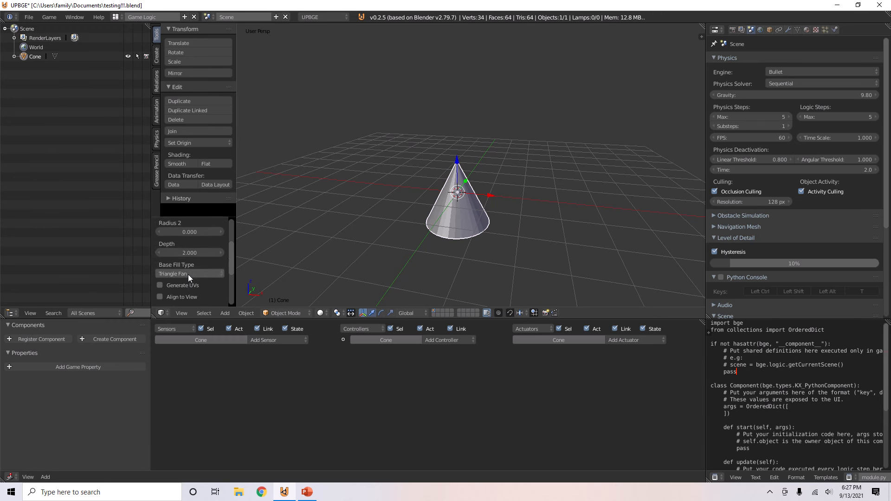
left_click(190, 273)
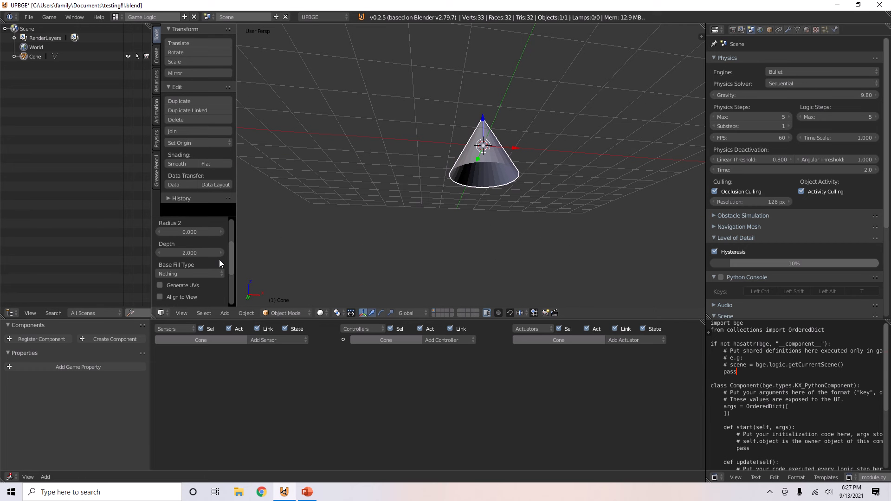
left_click(189, 273)
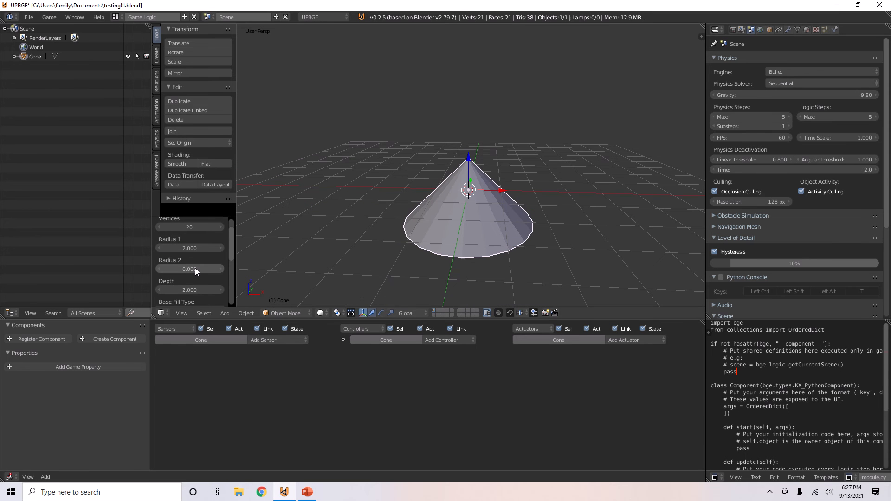
mouse_move(192, 271)
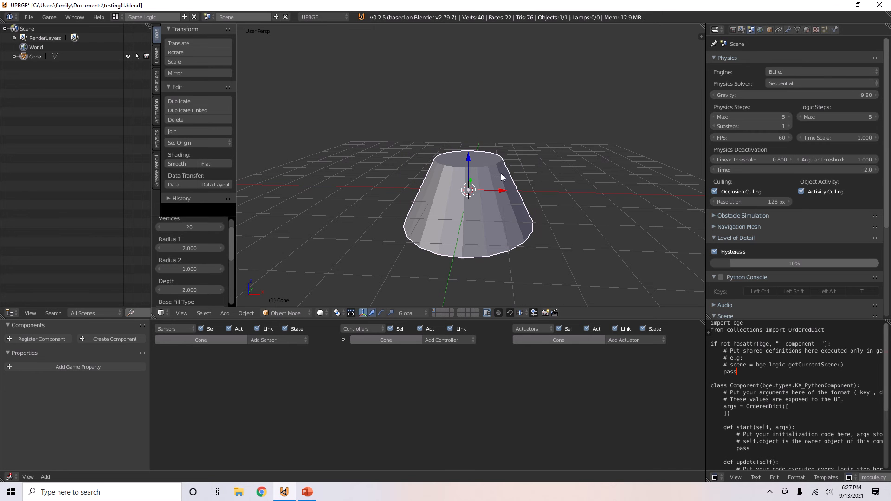
mouse_move(206, 253)
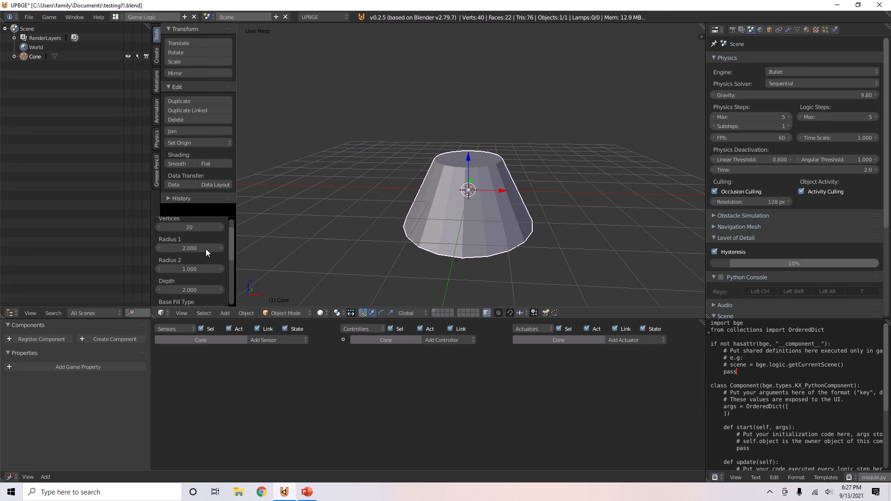
mouse_move(247, 249)
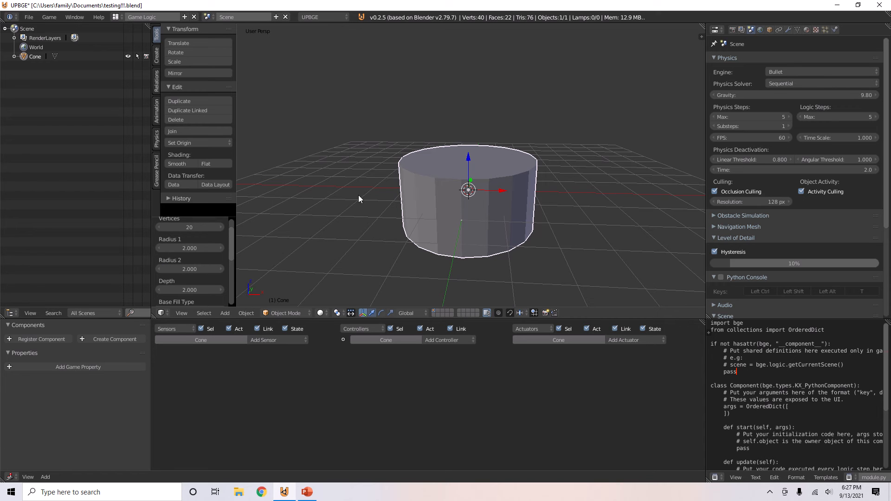
mouse_move(187, 278)
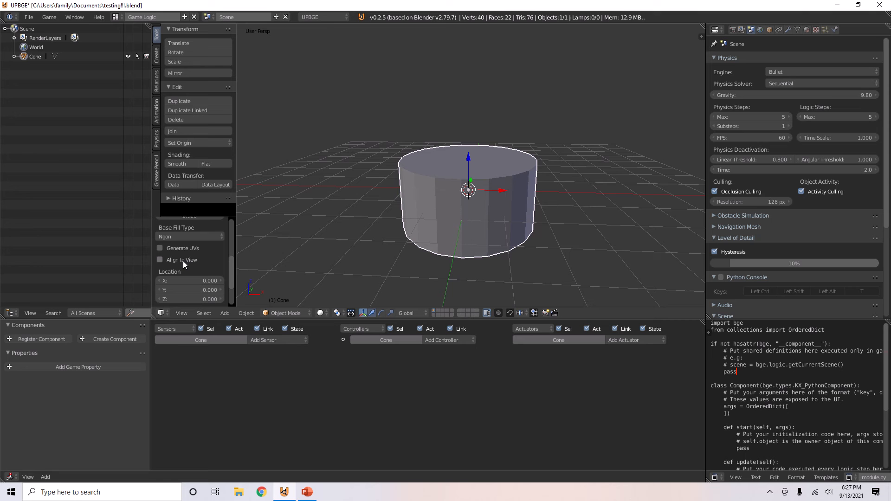
left_click(160, 260)
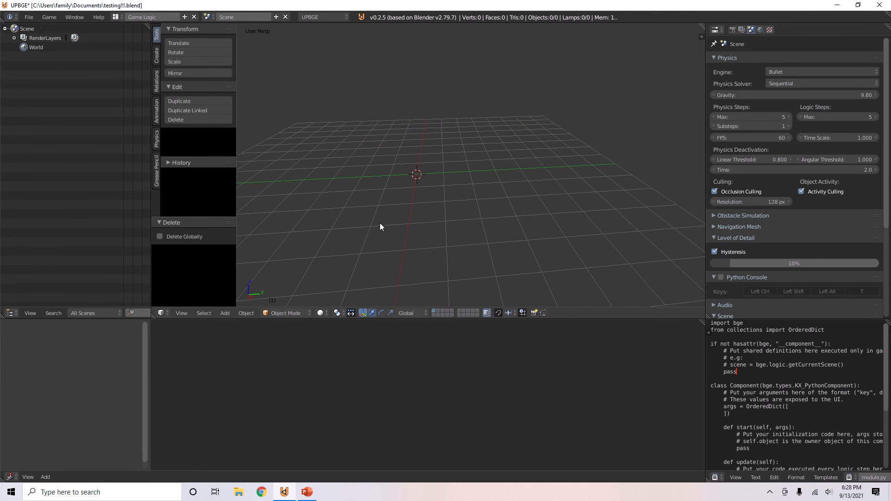
left_click(224, 313)
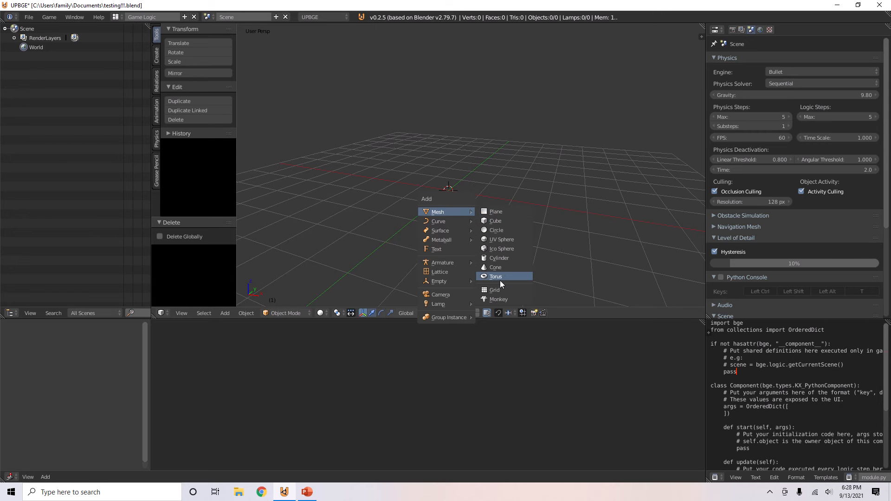
mouse_move(514, 214)
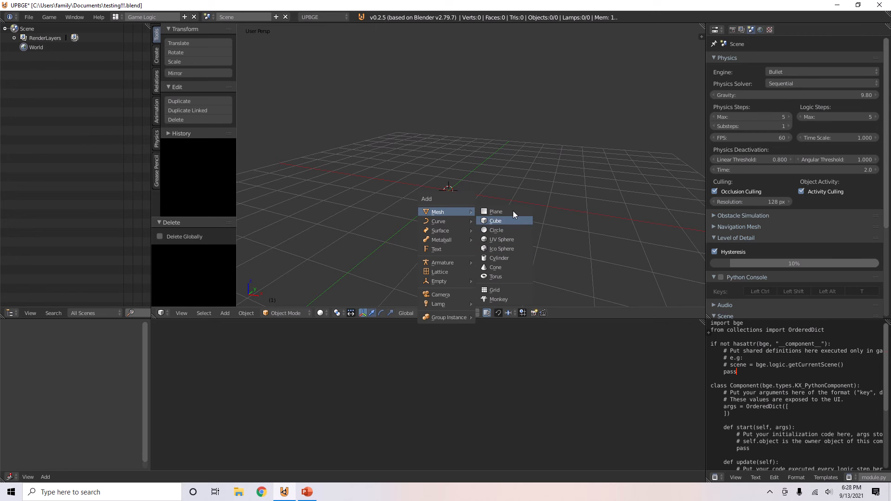
mouse_move(528, 230)
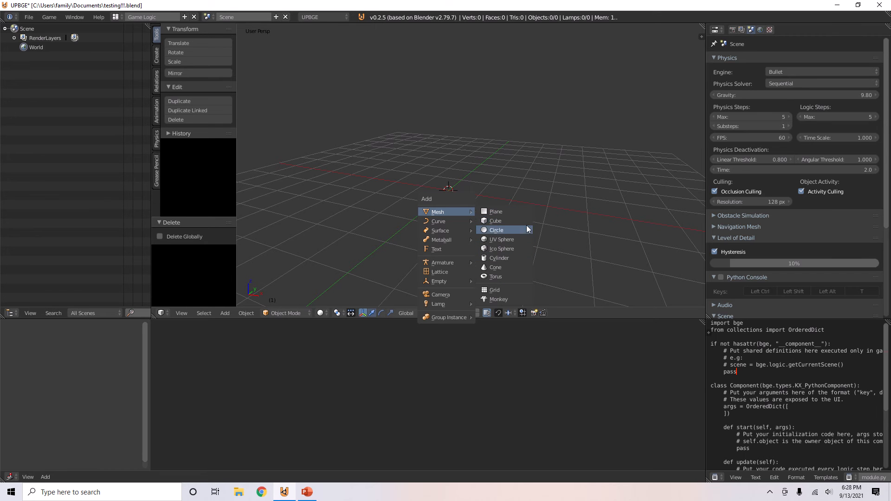
mouse_move(518, 233)
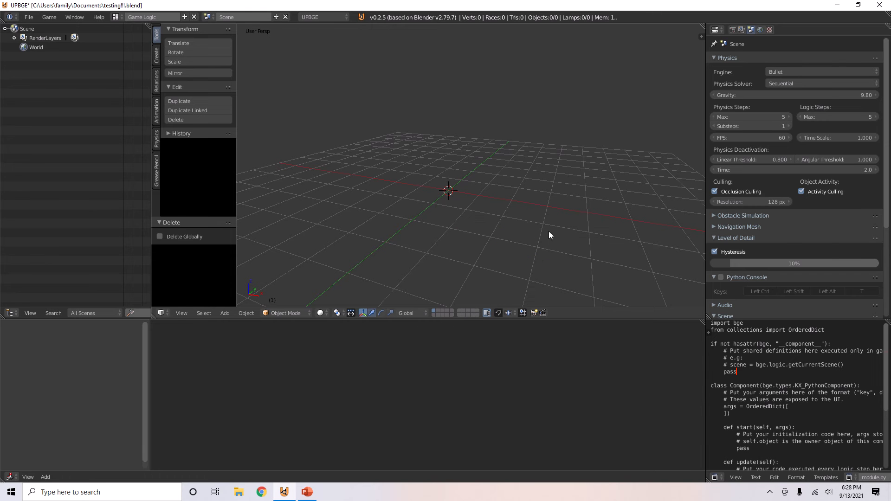
mouse_move(483, 230)
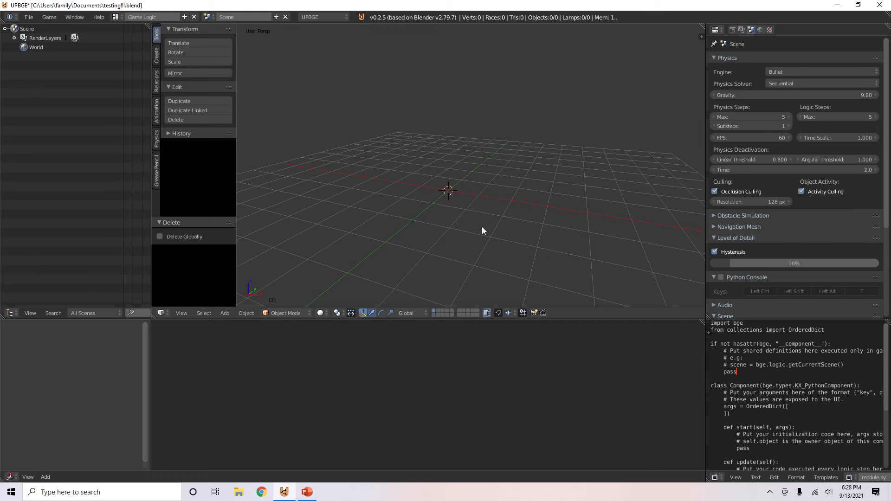
mouse_move(453, 232)
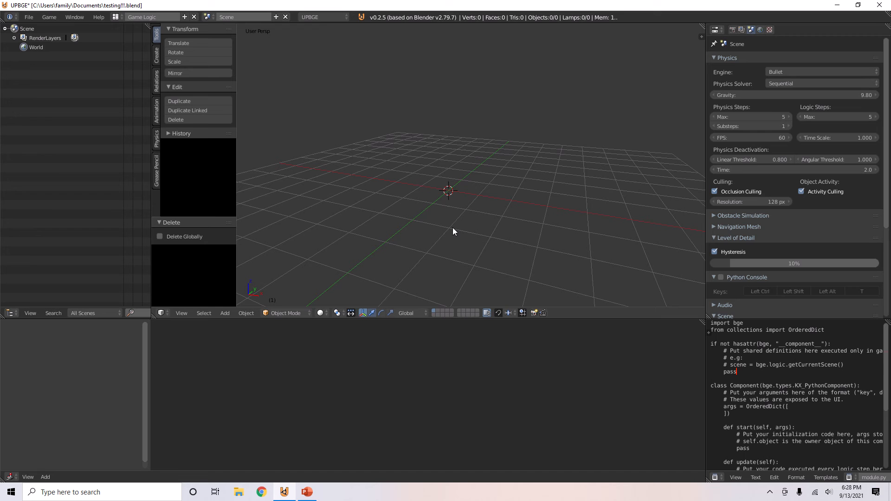
mouse_move(464, 228)
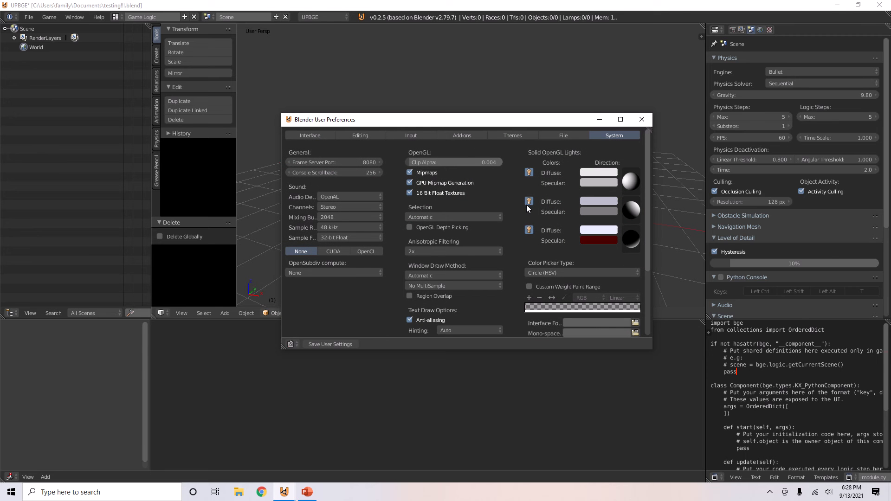
mouse_move(466, 136)
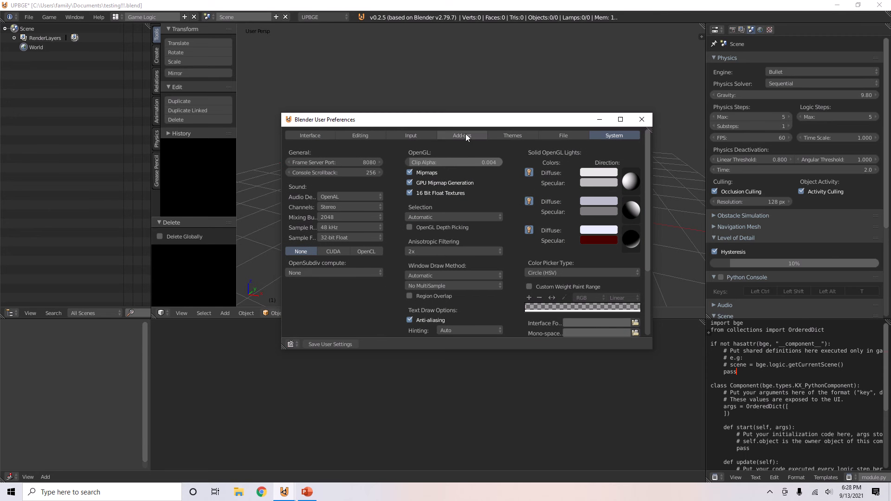
Step: Enable the Add Mesh add-ons A.N.T.Landscape, Archimesh and the rest, and save user settings
left_click(462, 135)
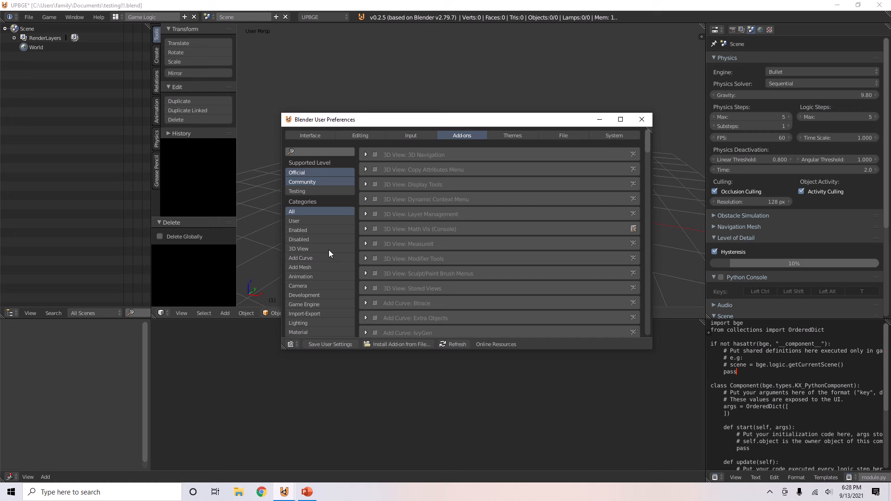
left_click(300, 267)
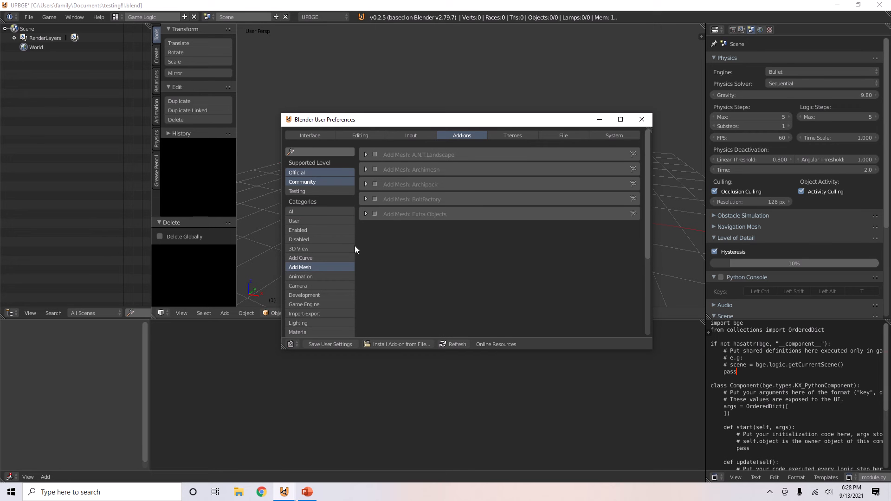
left_click(374, 154)
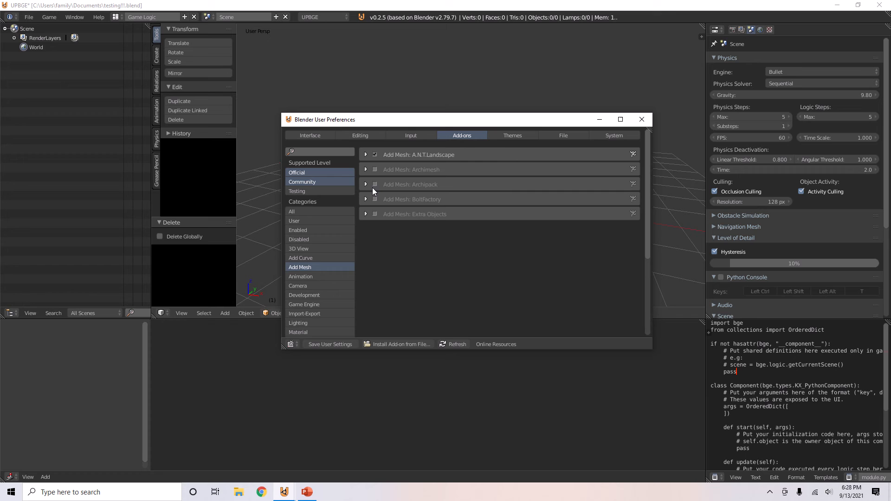
mouse_move(375, 171)
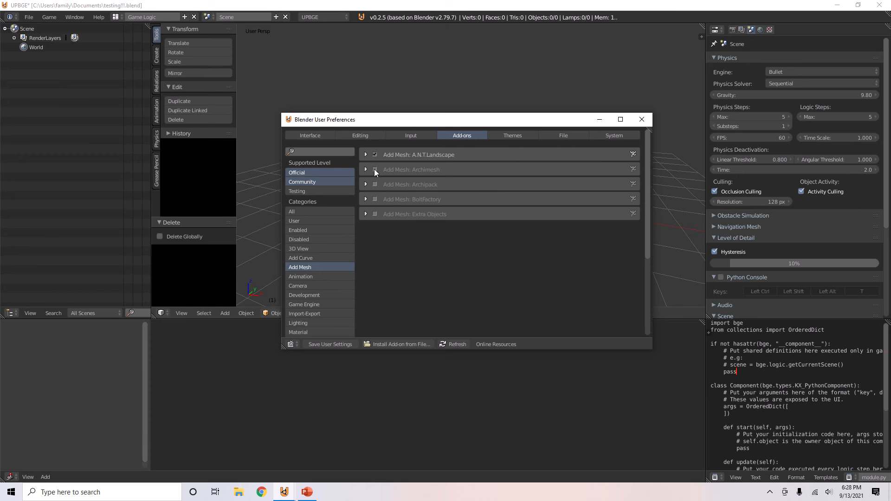
left_click(375, 169)
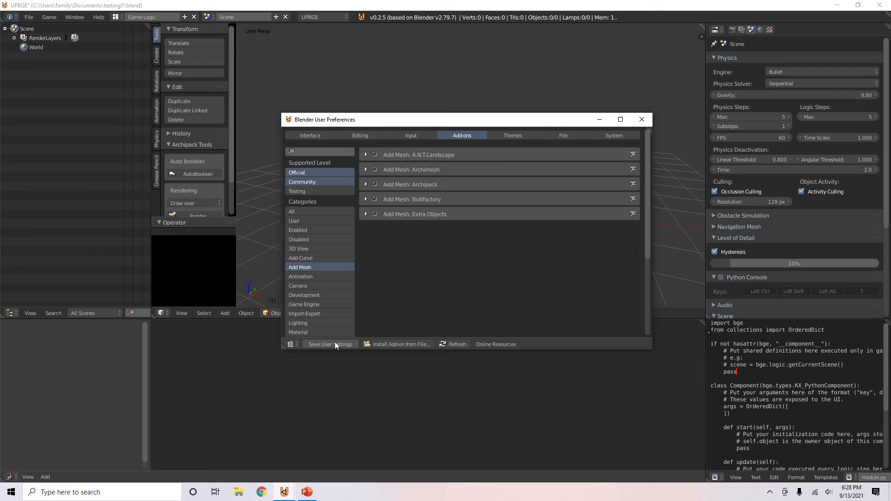
mouse_move(357, 346)
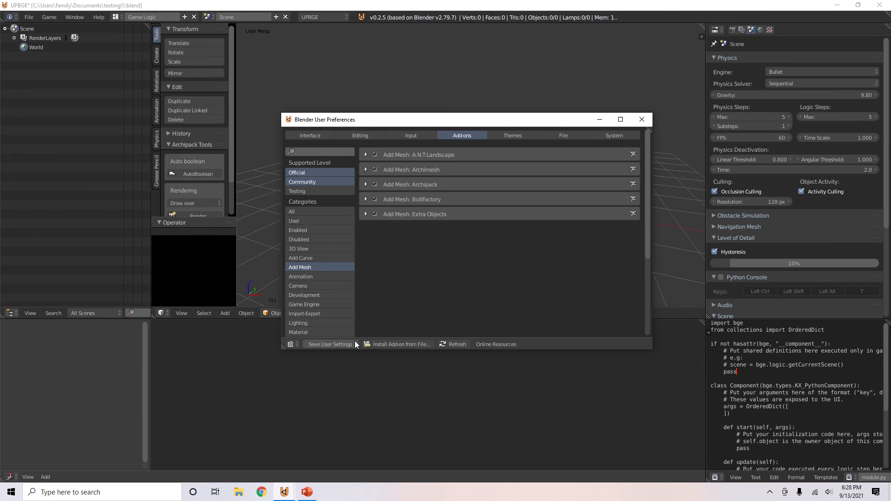
left_click(642, 119)
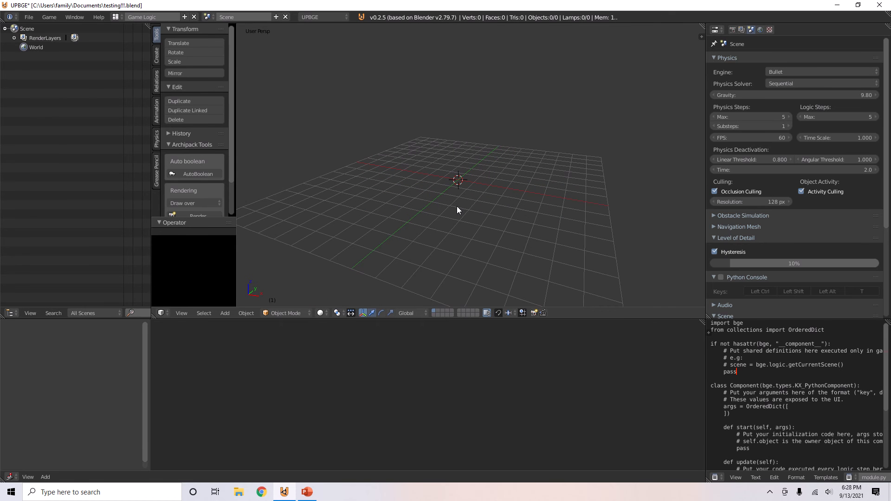
left_click(225, 313)
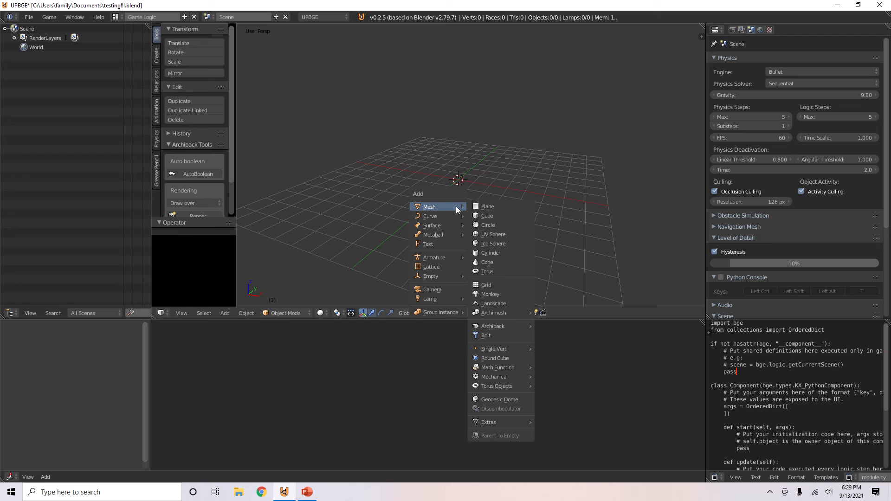
mouse_move(453, 210)
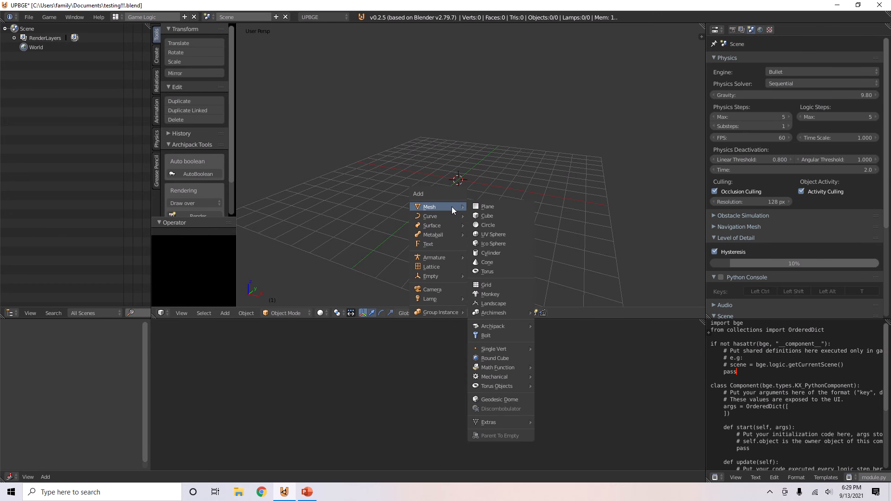
mouse_move(493, 302)
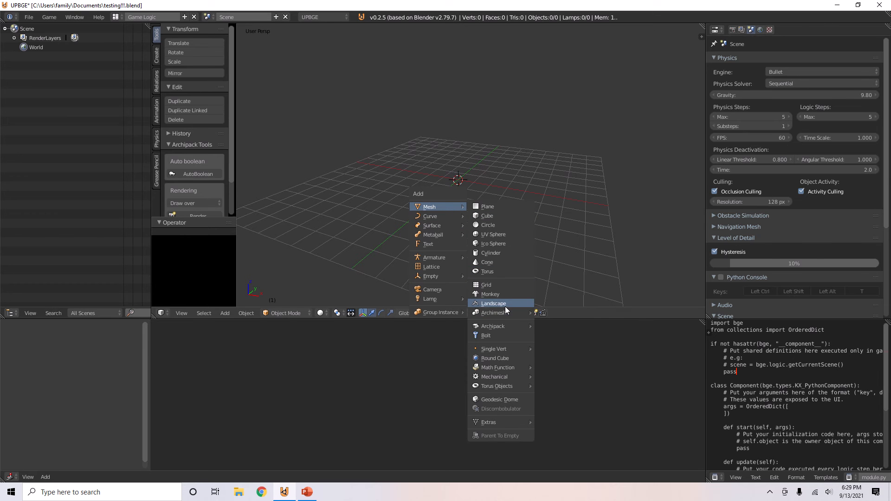
mouse_move(494, 313)
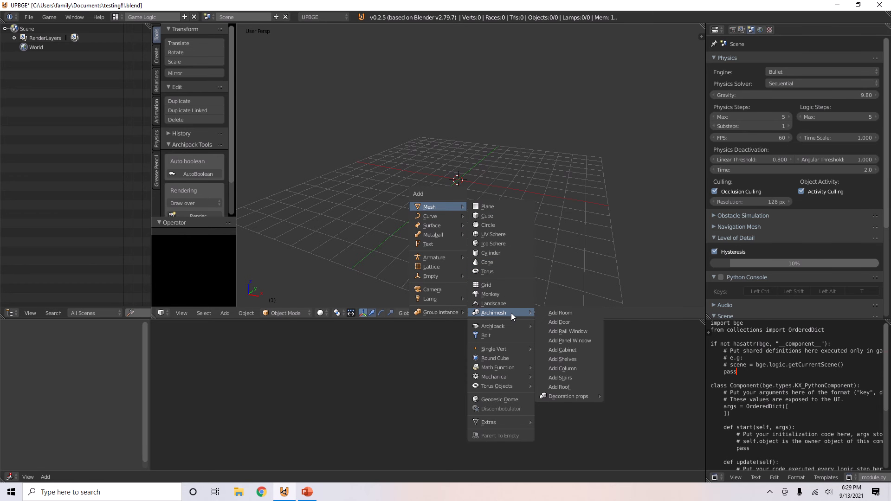
mouse_move(509, 316)
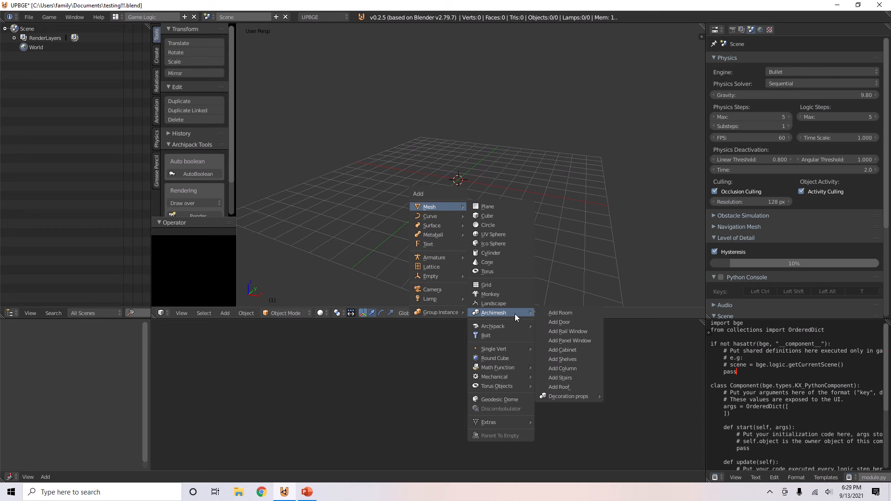
mouse_move(570, 396)
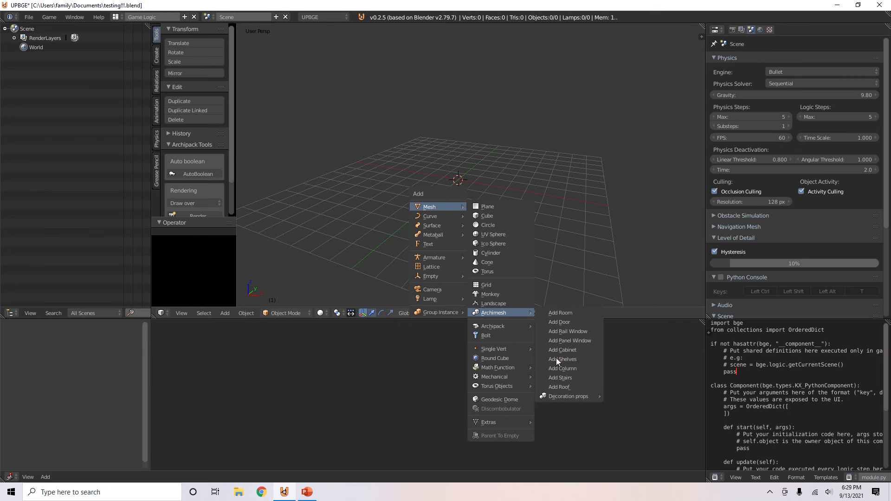
mouse_move(564, 322)
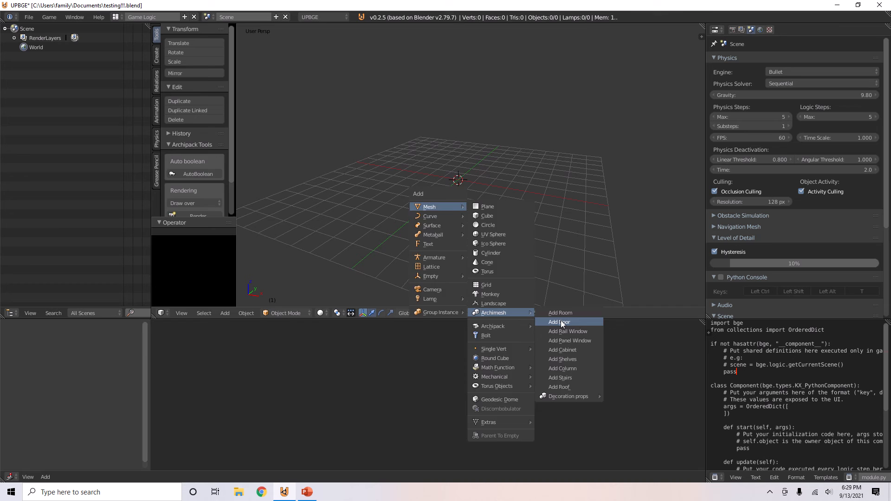
left_click(560, 321)
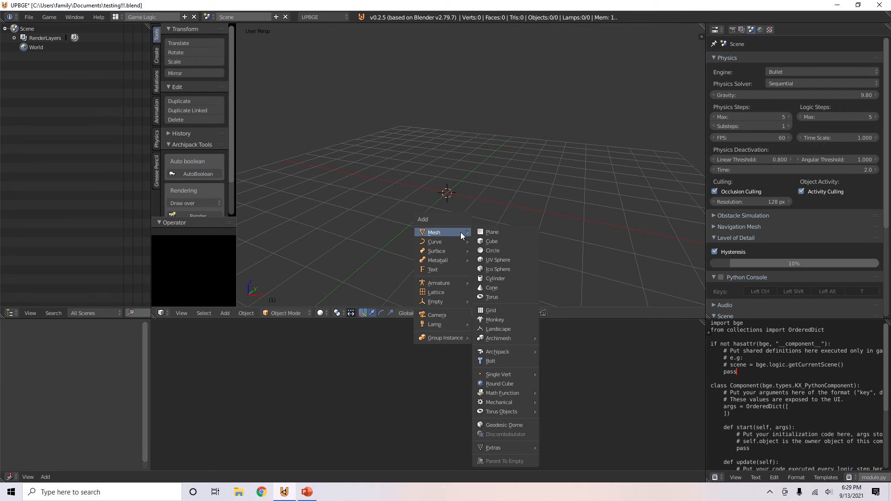
left_click(502, 384)
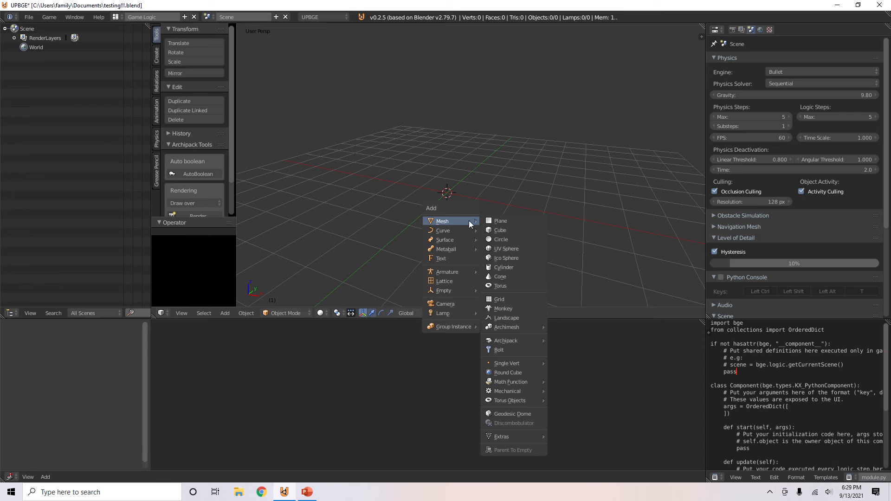
mouse_move(521, 414)
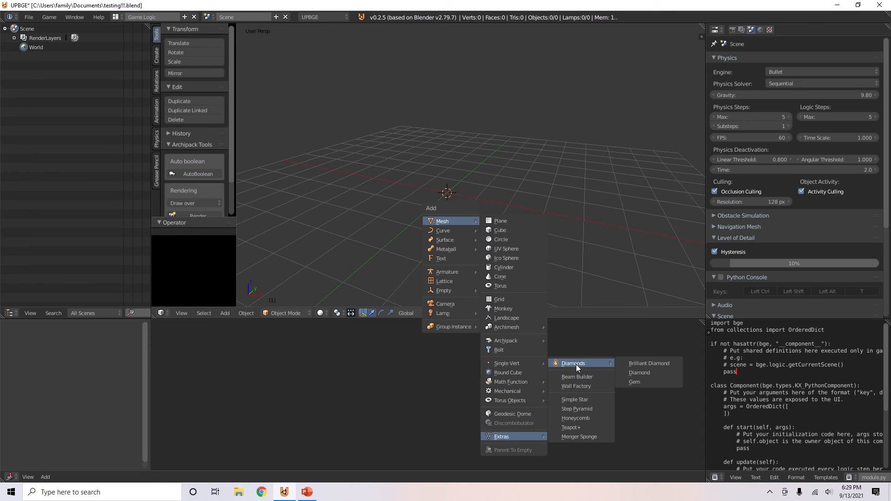
left_click(648, 363)
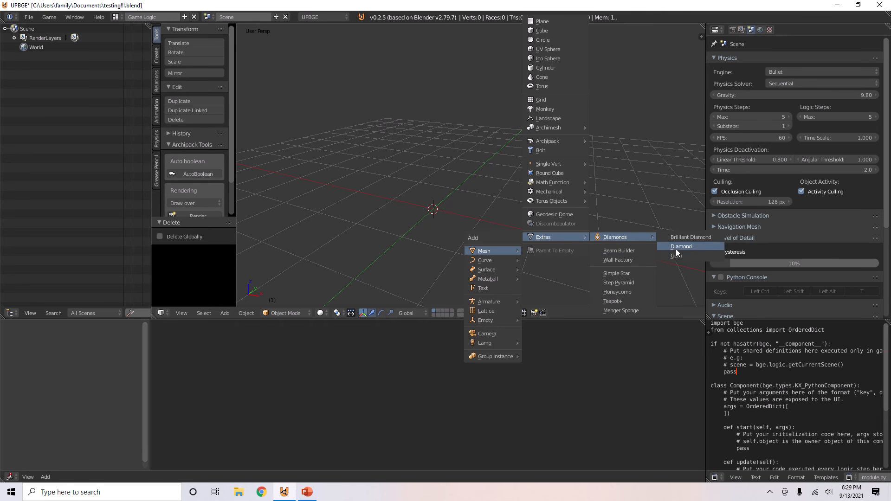
left_click(682, 246)
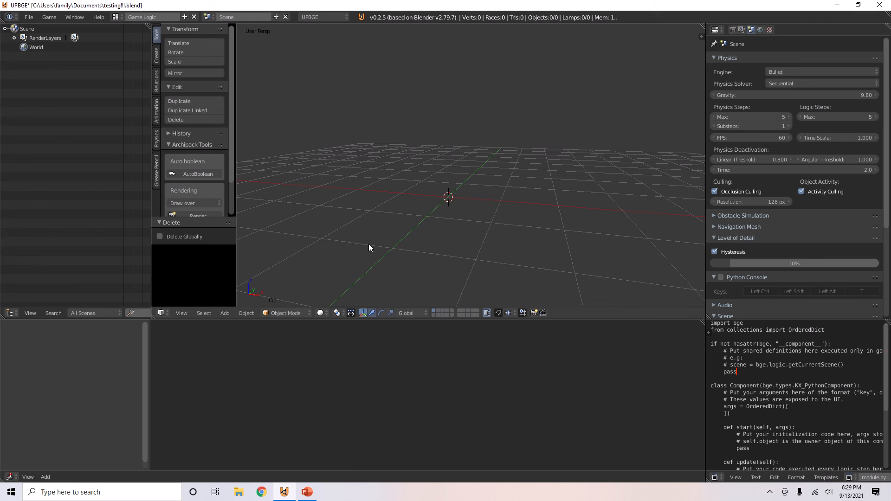
Step: Add an A.N.T. Landscape mesh to the empty scene
left_click(225, 313)
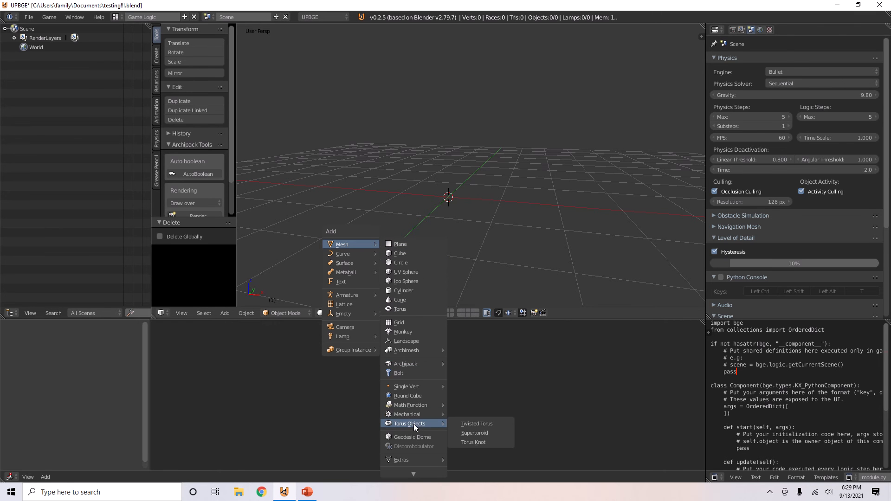
left_click(477, 424)
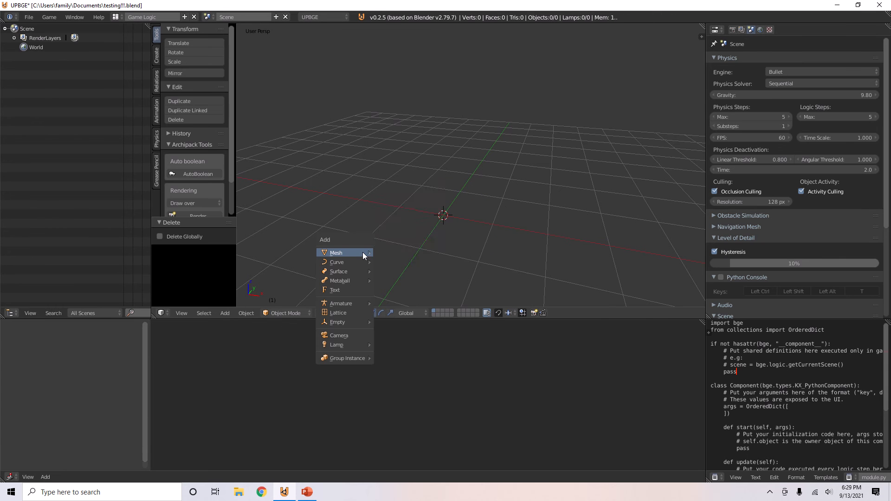
mouse_move(336, 252)
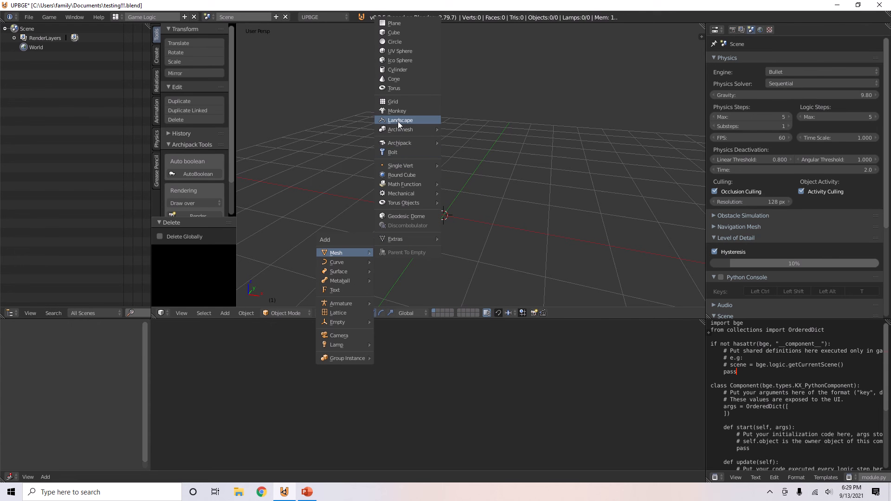
left_click(401, 119)
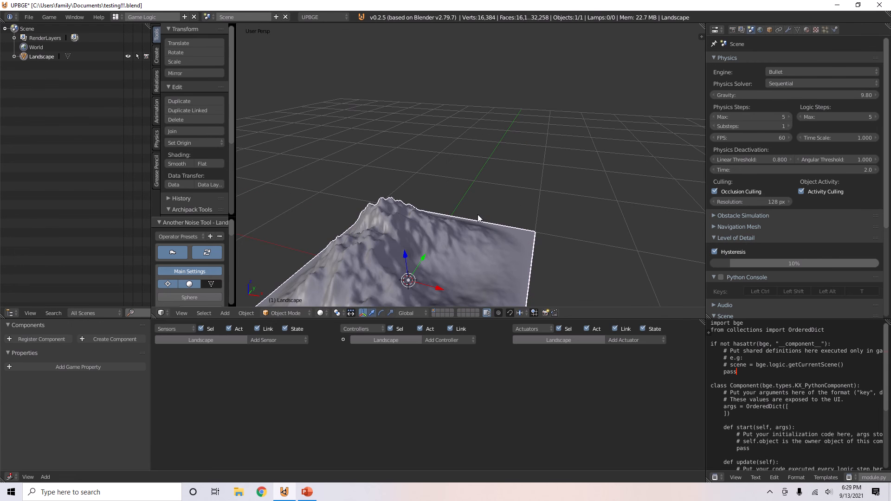
Step: Set the landscape's X and Y subdivisions to 100 and pick a different noise type
left_click(172, 252)
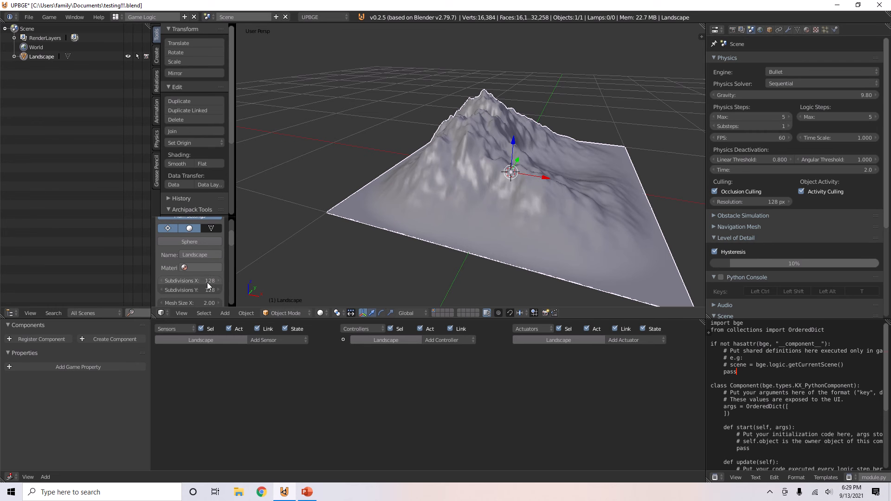
left_click(189, 280)
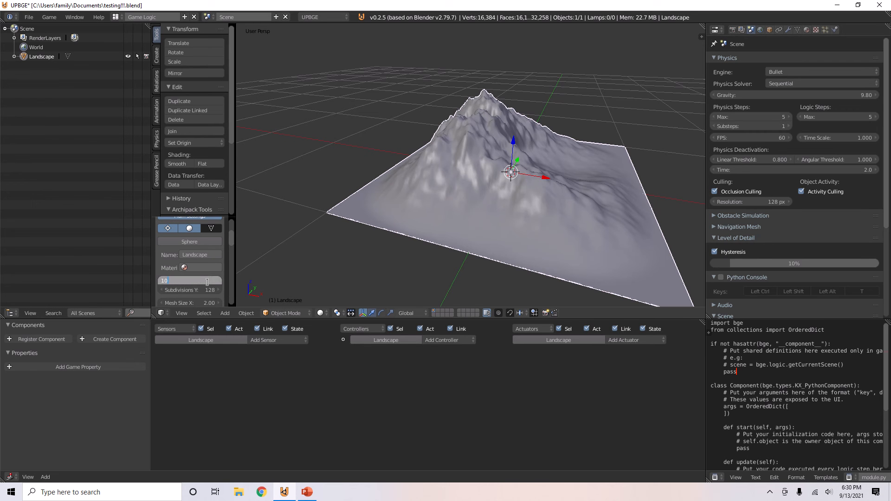
left_click(189, 280)
type("0")
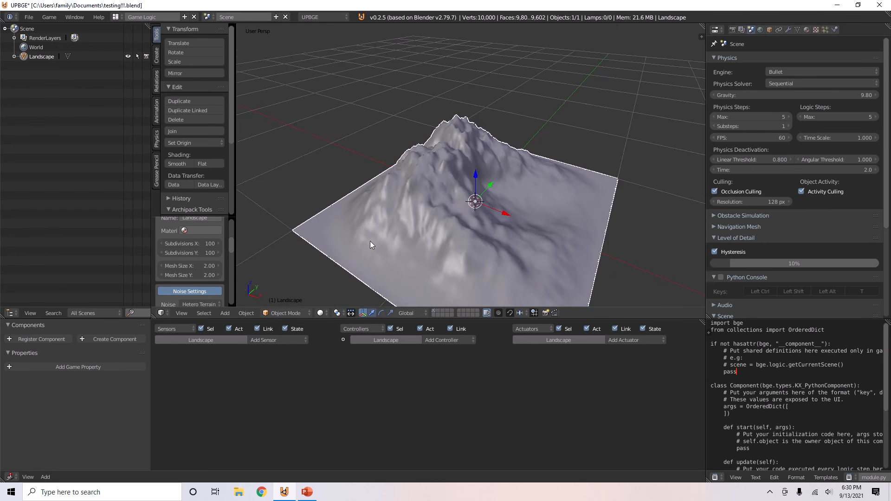
left_click_drag(369, 245, 431, 222)
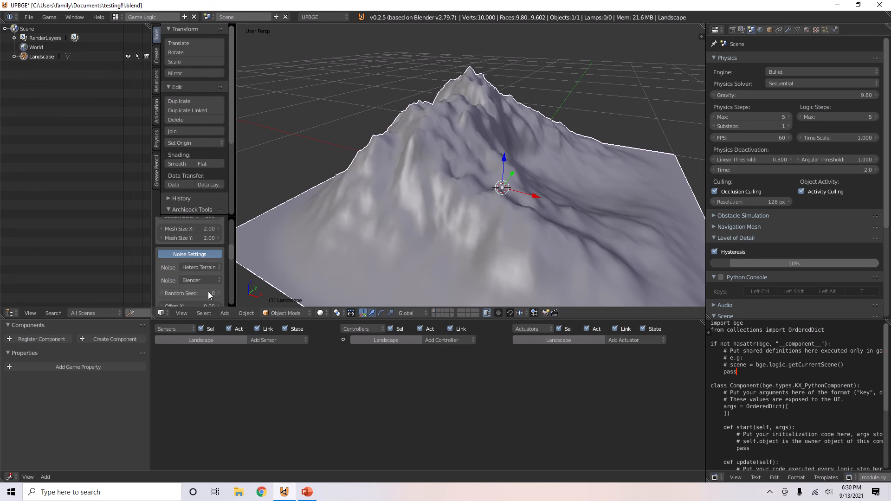
left_click(198, 268)
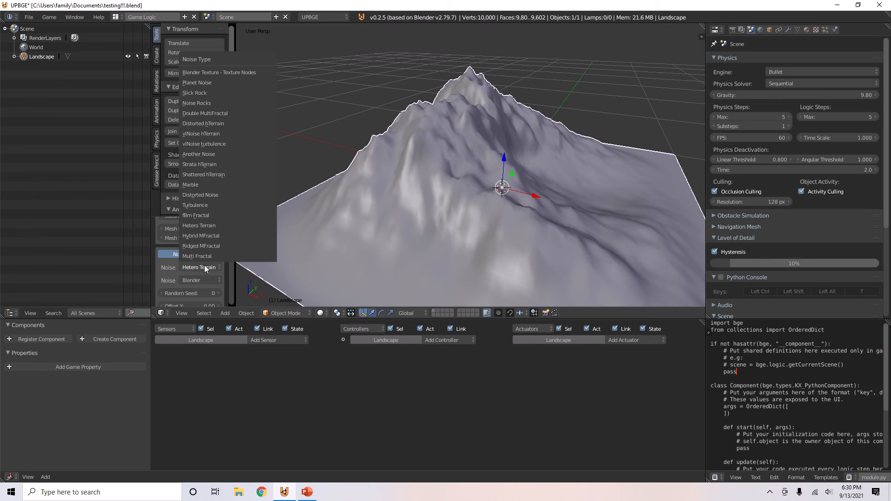
left_click(198, 164)
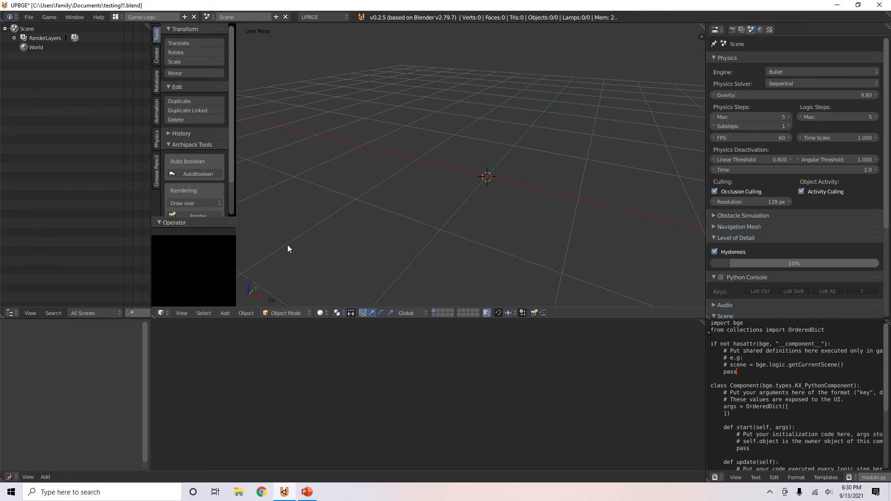
Step: Add a new landscape and switch its noise type through Marble, Distorted Noise and Noise Rocks
left_click(224, 313)
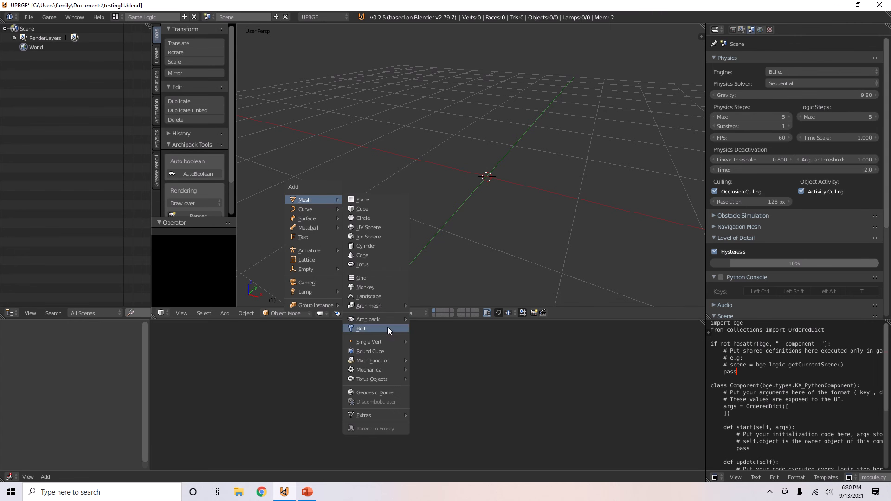
left_click(369, 297)
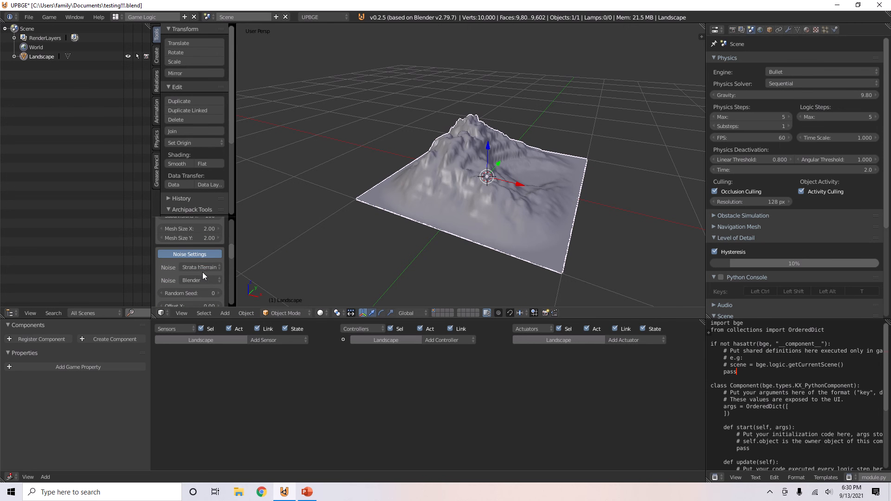
left_click(198, 267)
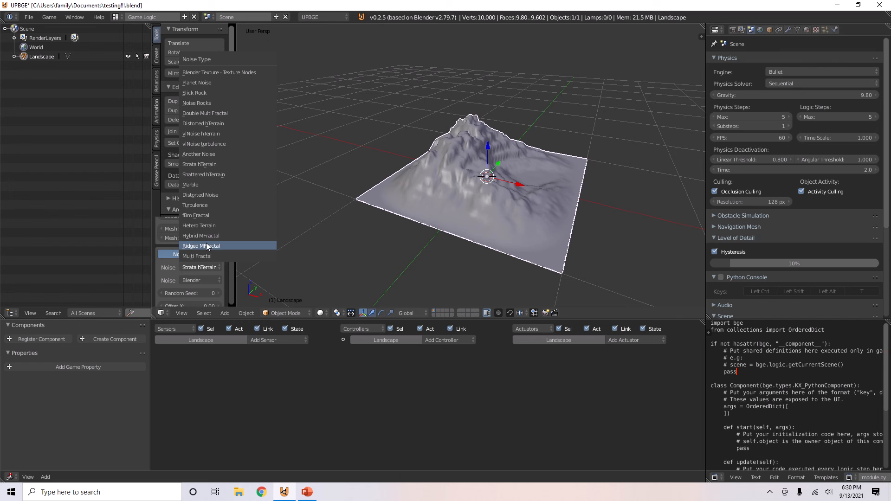
left_click(190, 185)
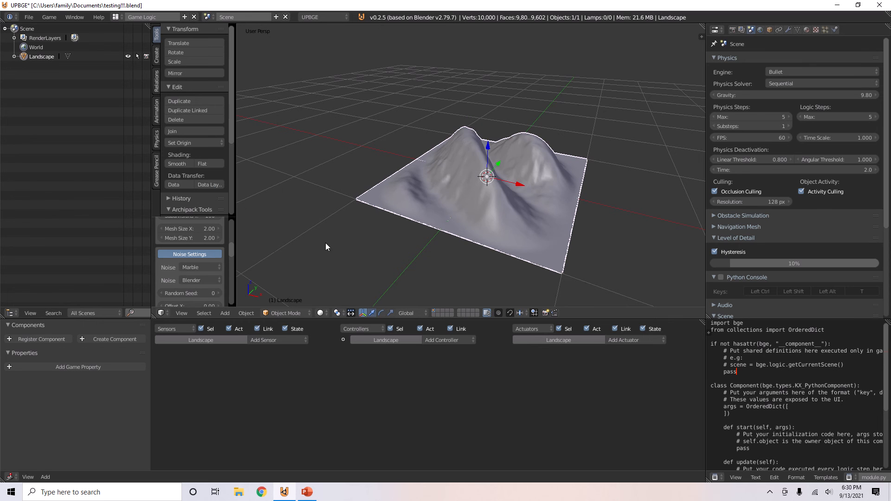
left_click(200, 267)
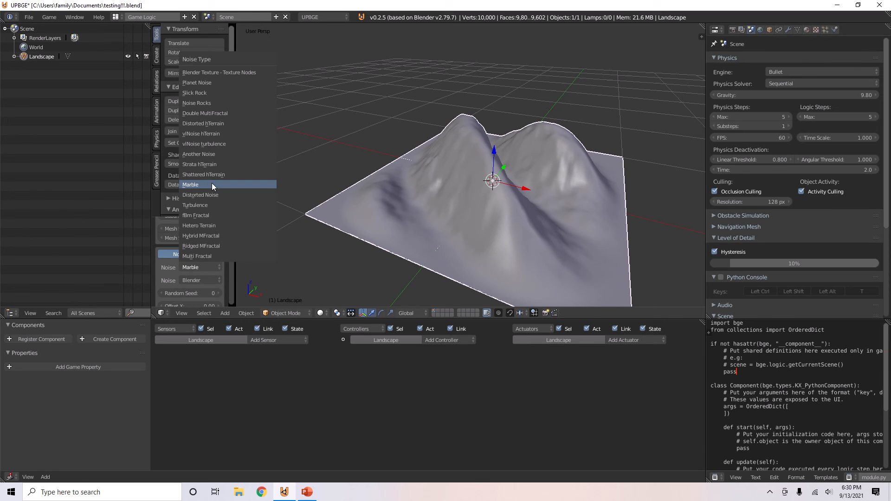
left_click(200, 195)
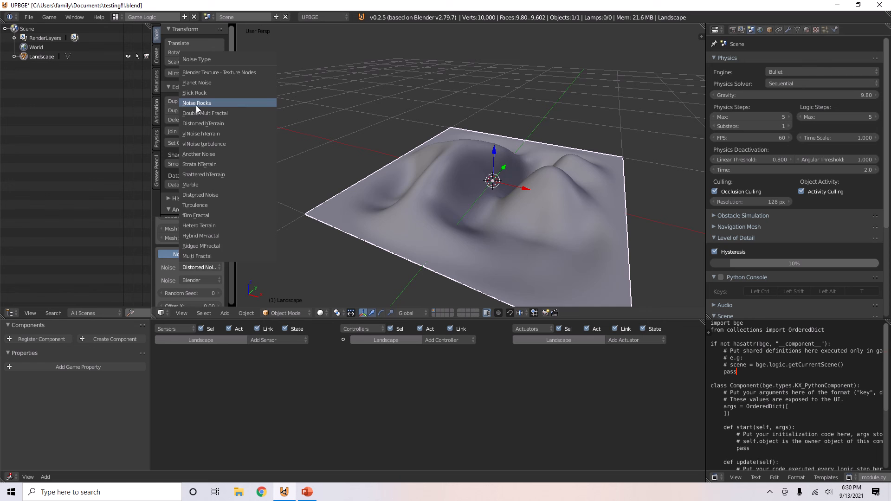
left_click(197, 102)
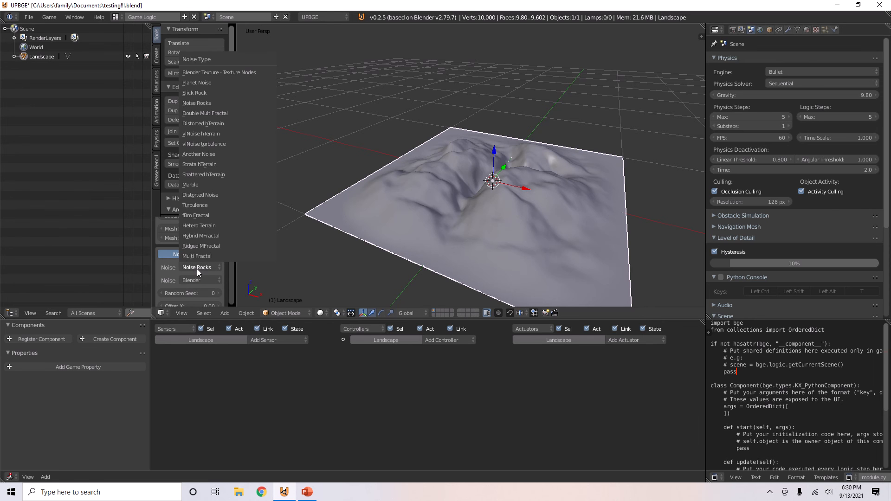
Step: Keep the Blender noise basis and change the terrain's random seed
left_click(197, 267)
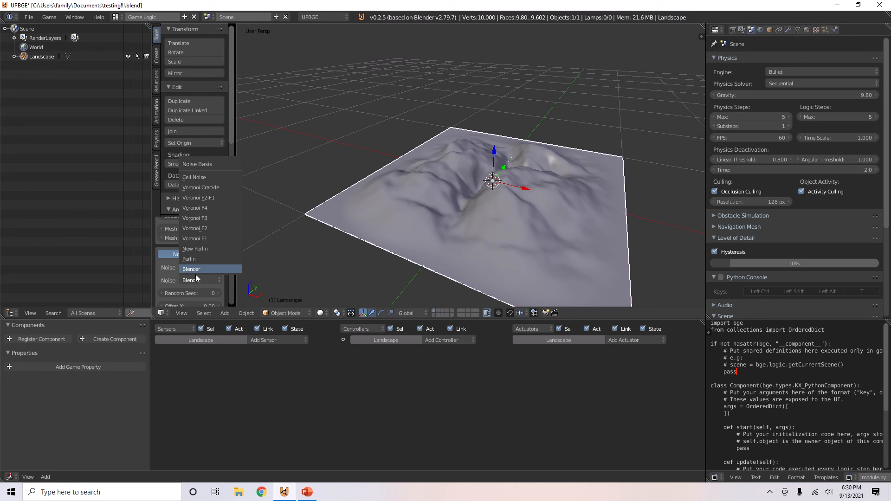
left_click(191, 269)
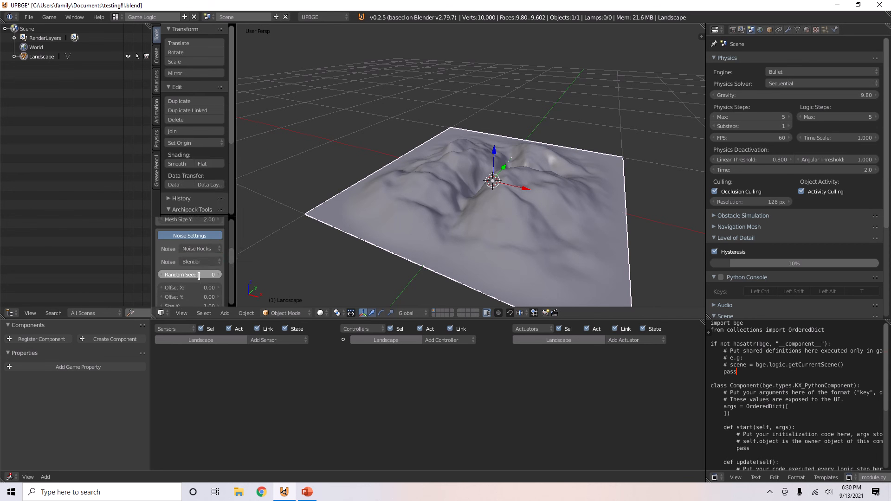
left_click(219, 273)
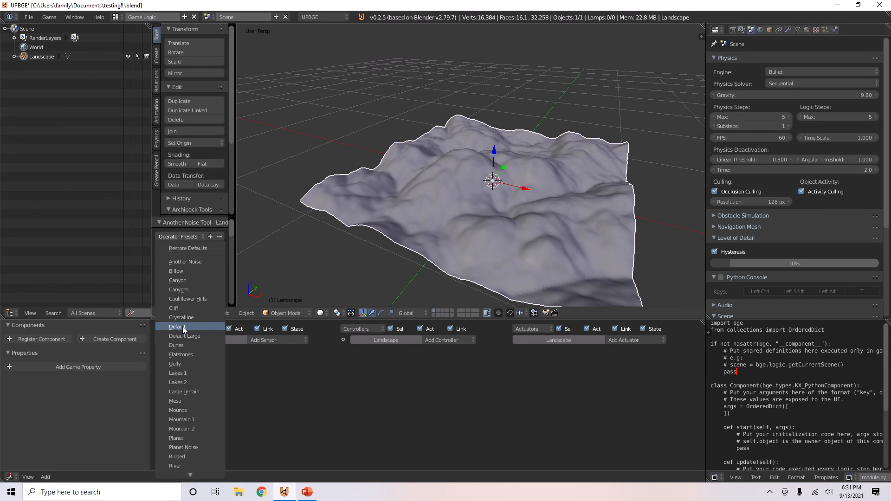
Step: Try the Default, Lakes 1 and Lakes 2 presets, then regenerate the terrain with Ridged
left_click(176, 327)
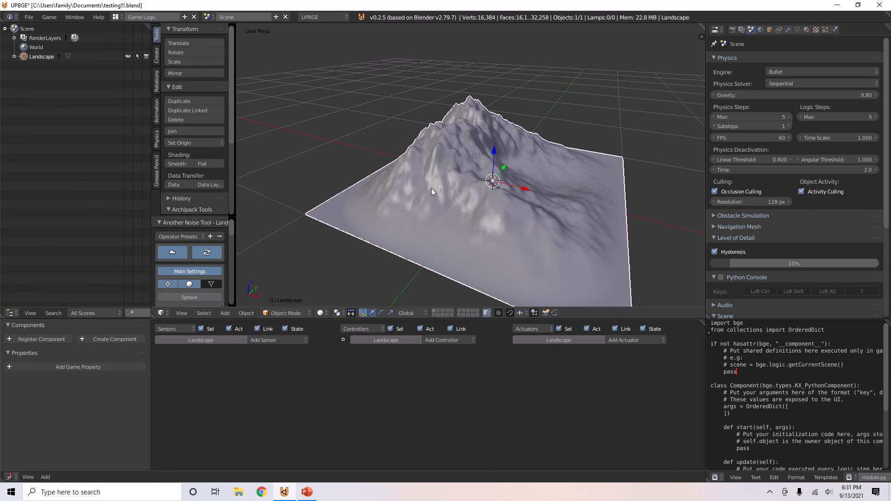
left_click(178, 237)
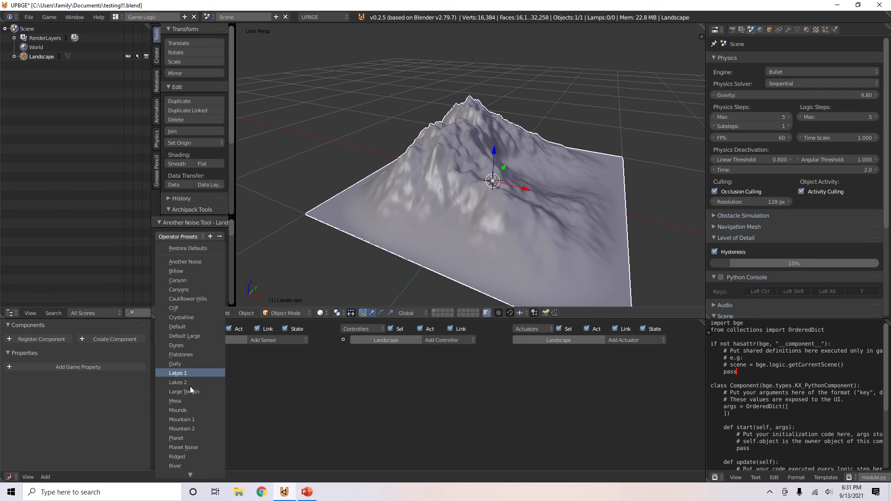
left_click(184, 391)
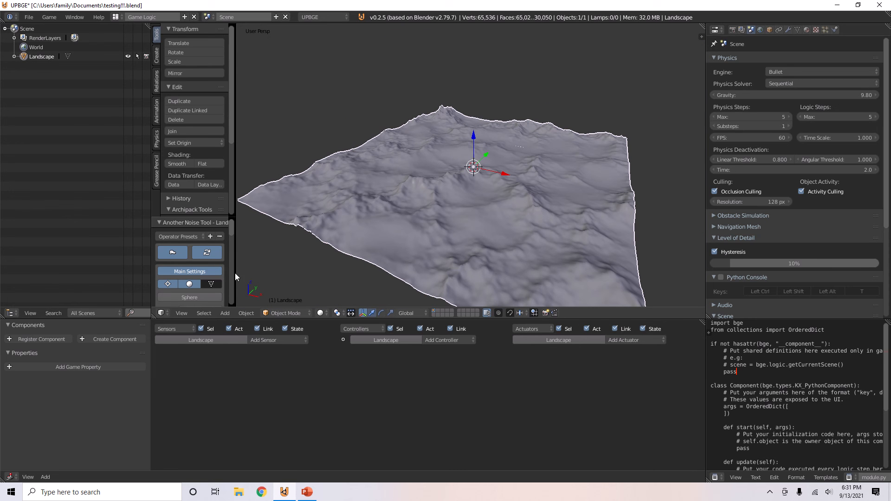
left_click(178, 237)
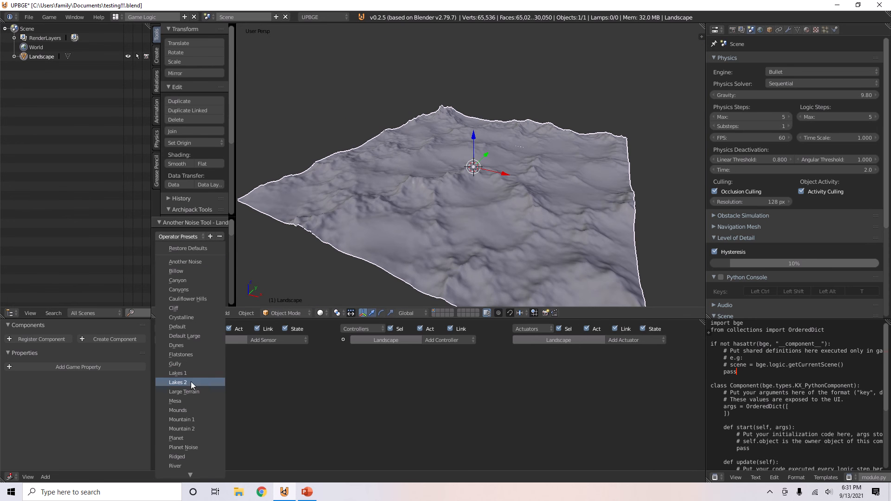
left_click(179, 383)
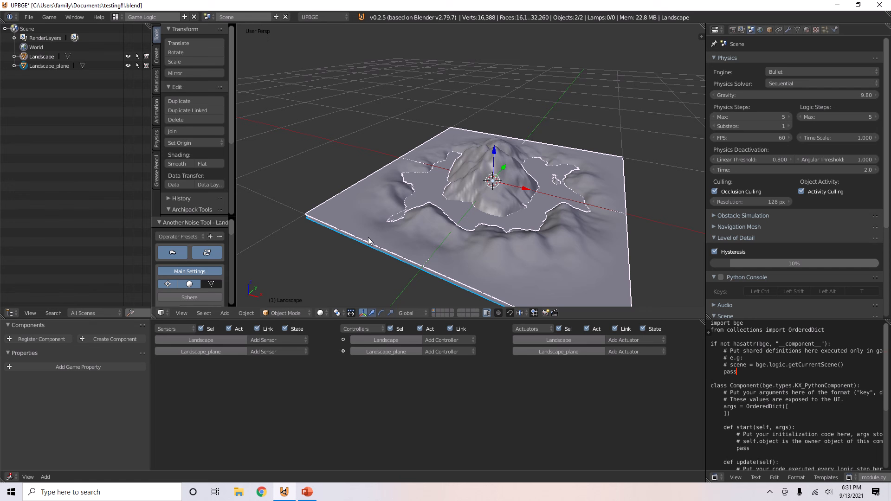
left_click(180, 237)
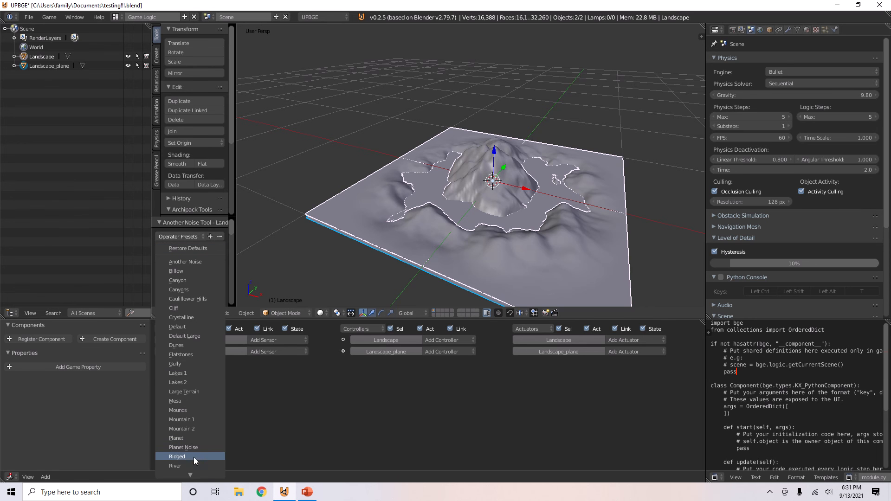
left_click(177, 280)
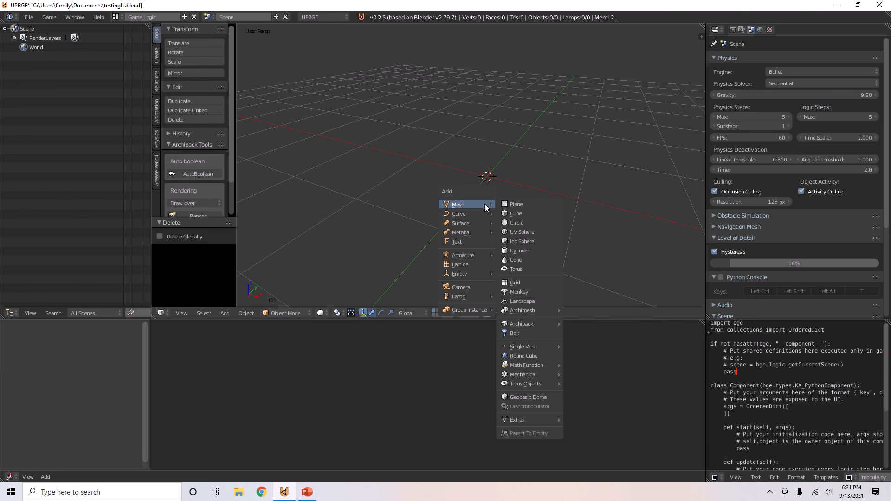
mouse_move(517, 419)
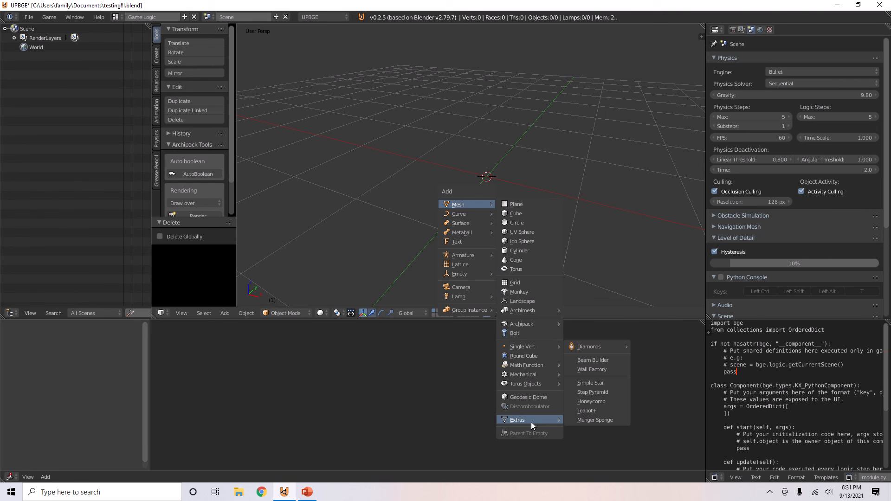
mouse_move(592, 420)
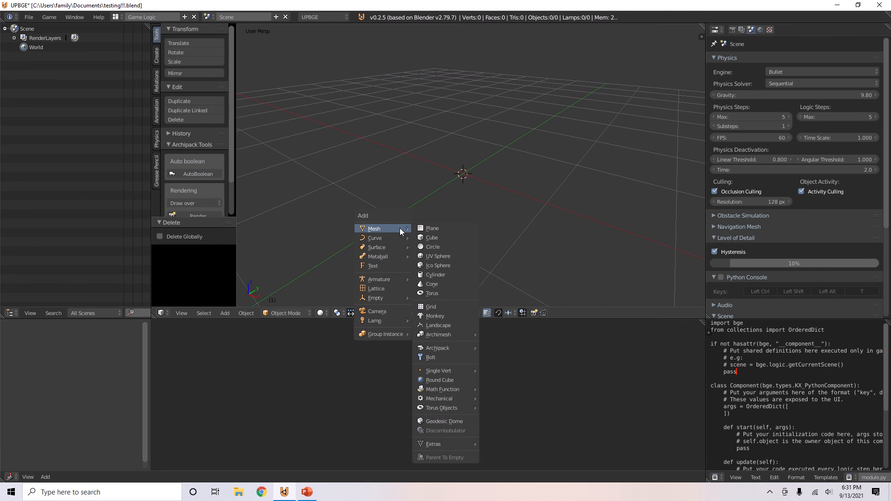
mouse_move(453, 438)
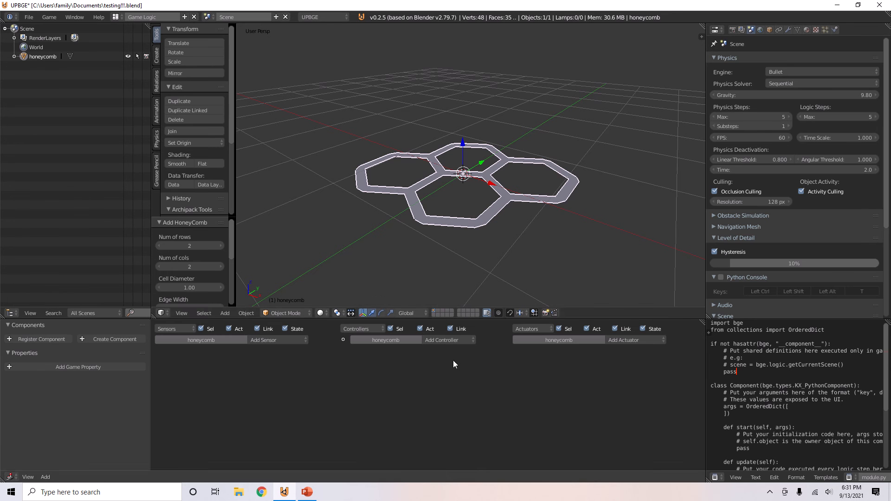
Step: Set the honeycomb to 5 columns and 6 rows
left_click(189, 265)
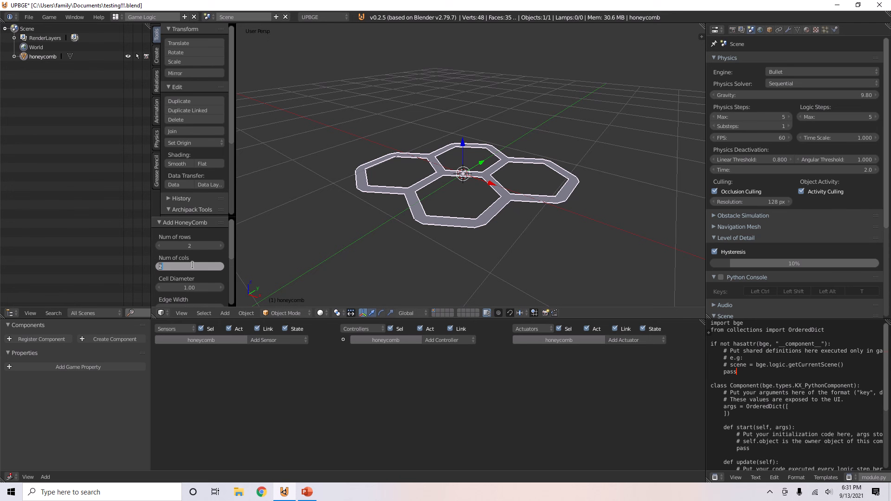
type("5")
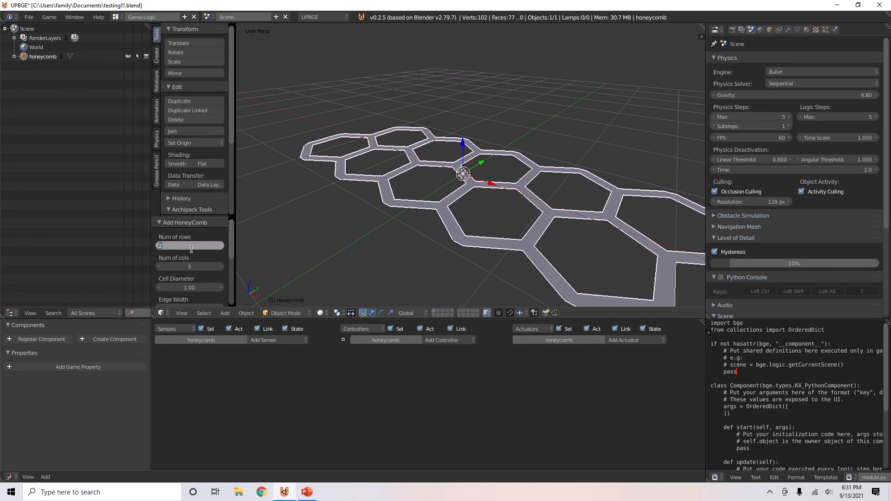
type("6")
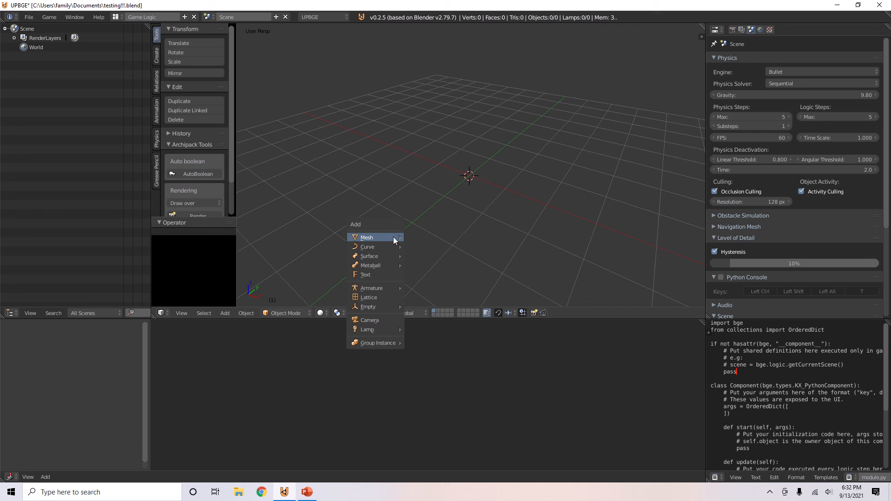
mouse_move(365, 238)
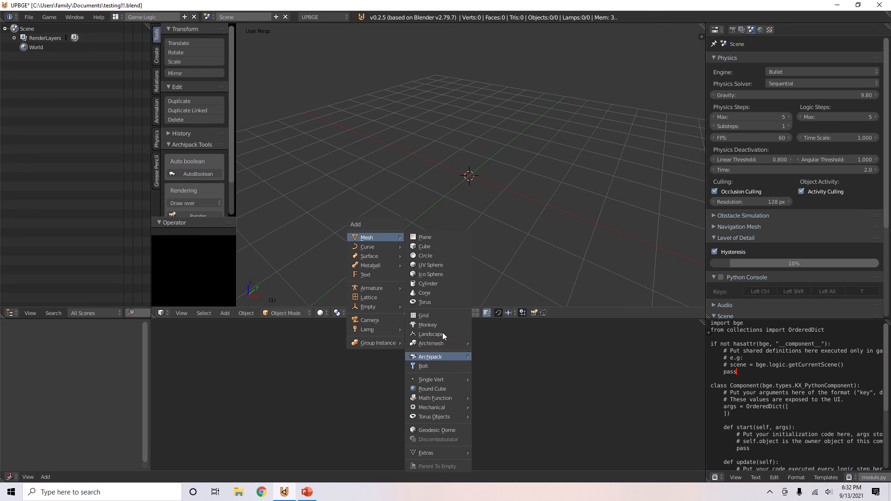
mouse_move(429, 397)
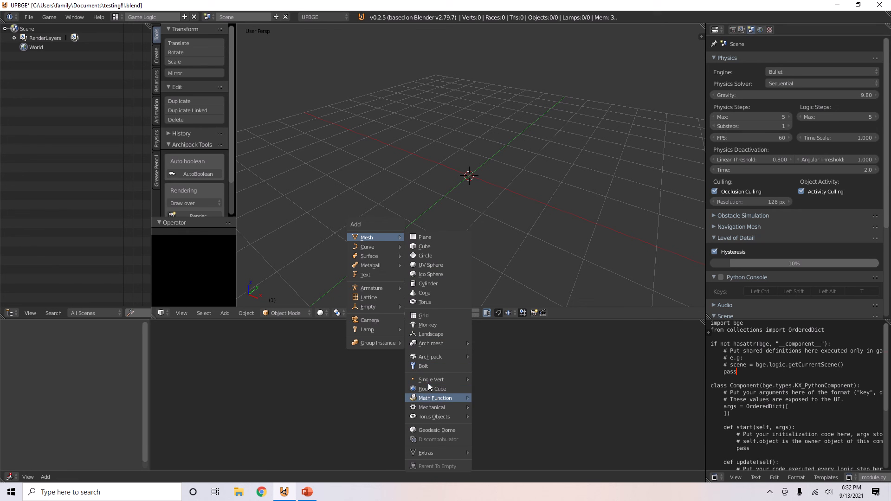
Step: Review the enabled Add Mesh add-ons, then browse the curve types available to add
left_click(484, 193)
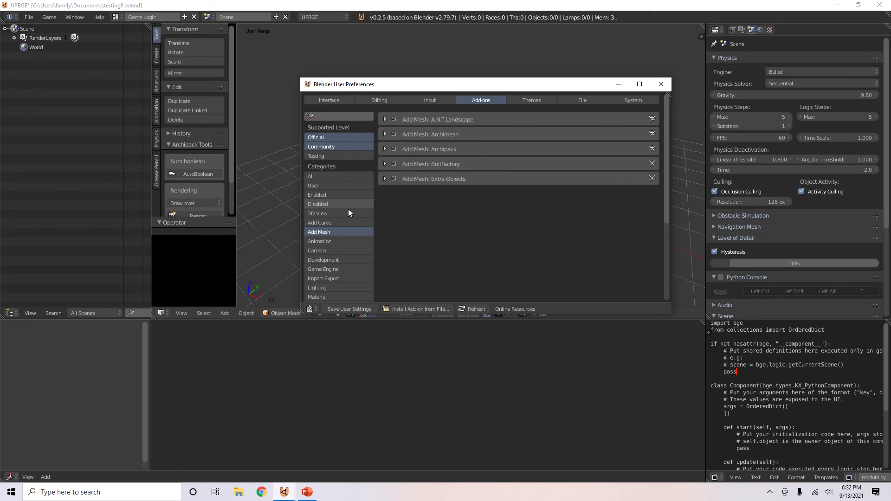
left_click(319, 223)
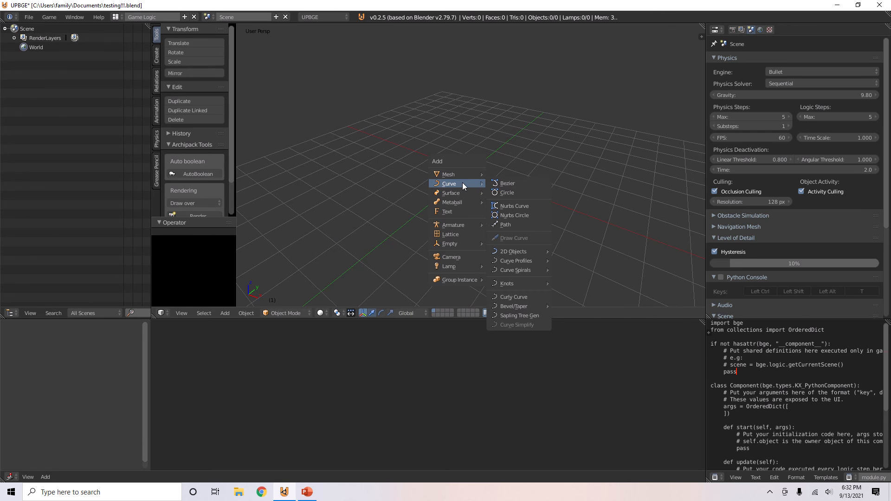
mouse_move(513, 252)
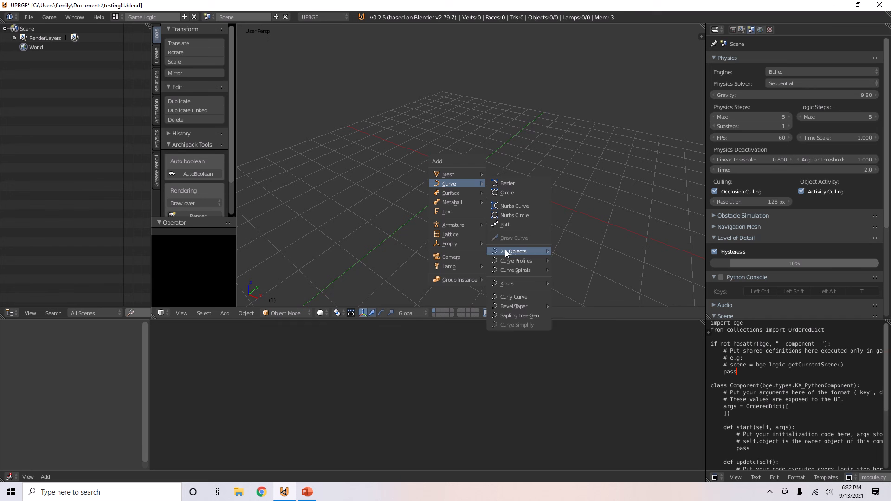
mouse_move(516, 284)
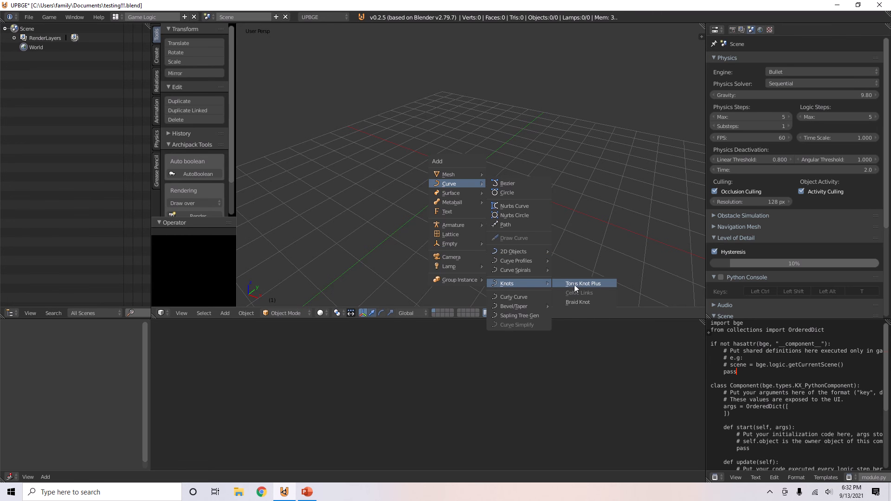
Step: Add a Braid Knot curve from the Knots add-on into the empty scene
left_click(583, 283)
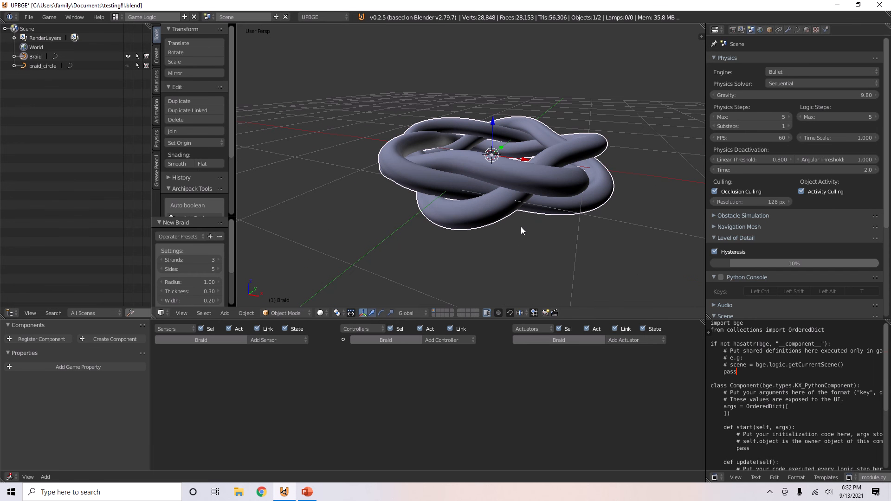
mouse_move(519, 231)
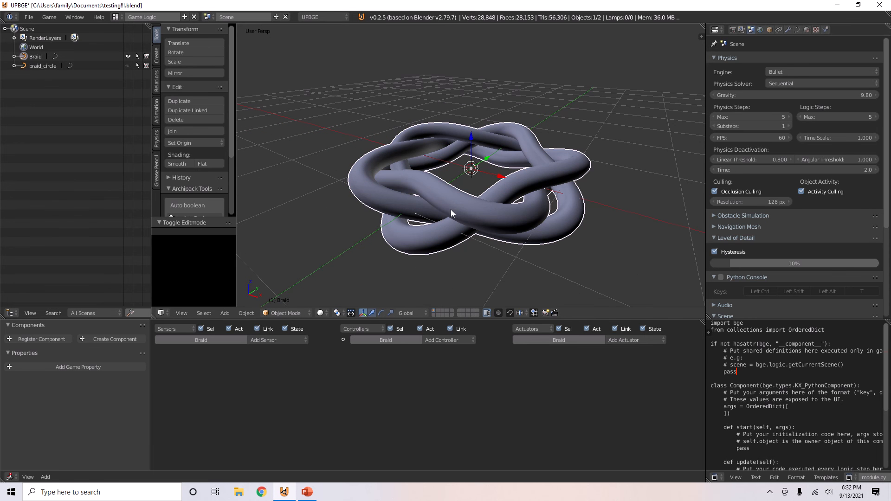
mouse_move(526, 167)
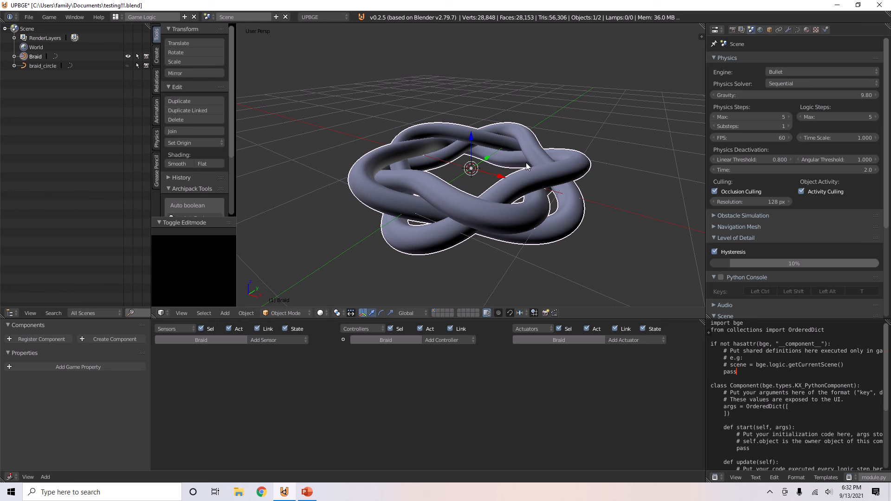
mouse_move(499, 176)
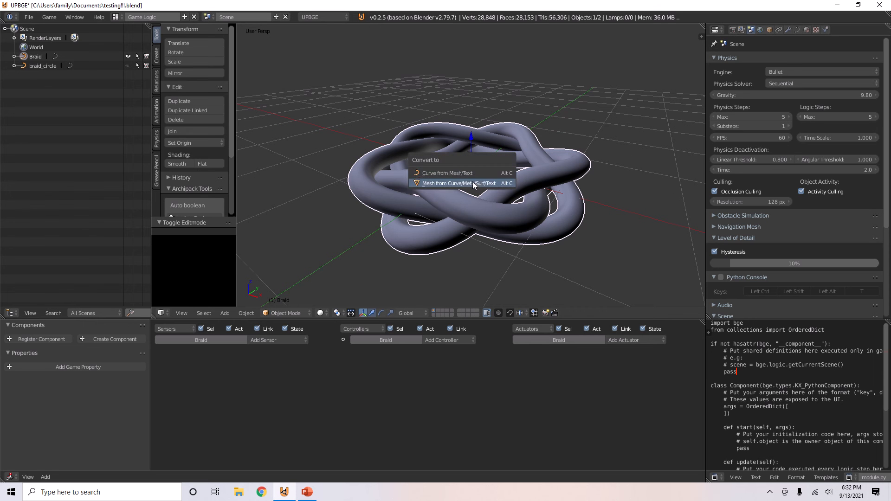
Step: Convert the braid knot curve into a mesh (28,800 faces) via Alt+C and inspect it in Edit Mode
left_click(462, 183)
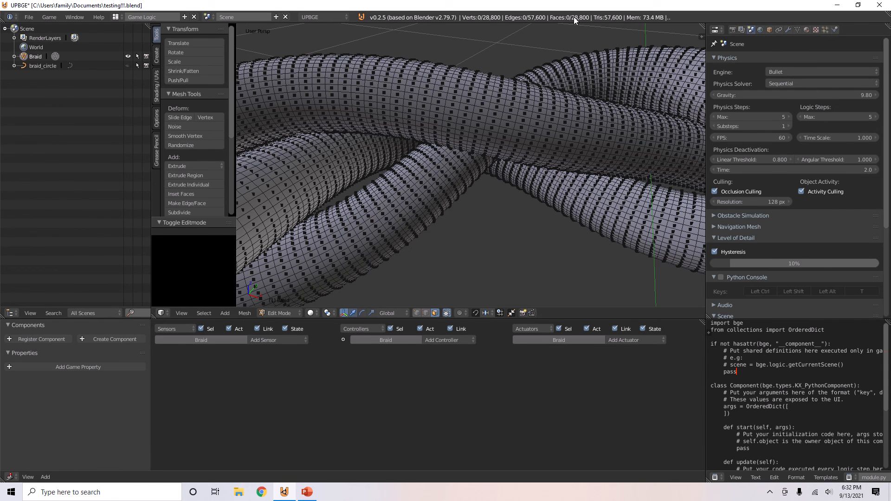
mouse_move(570, 113)
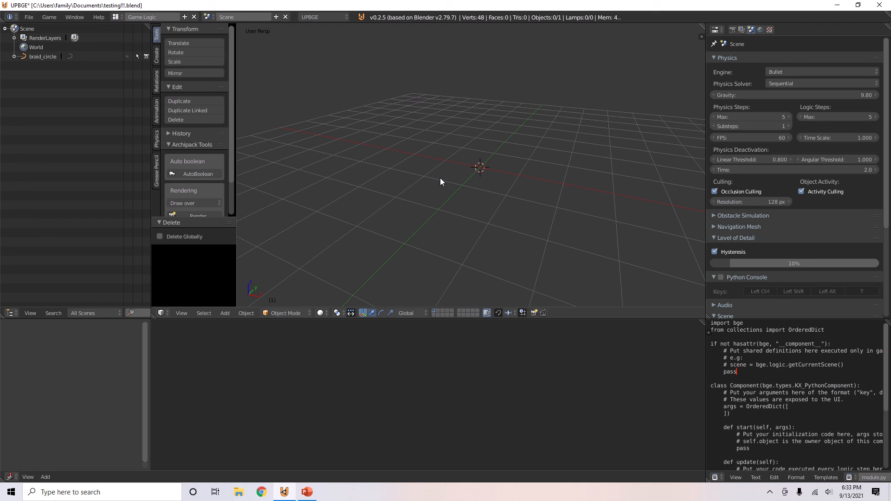
mouse_move(439, 184)
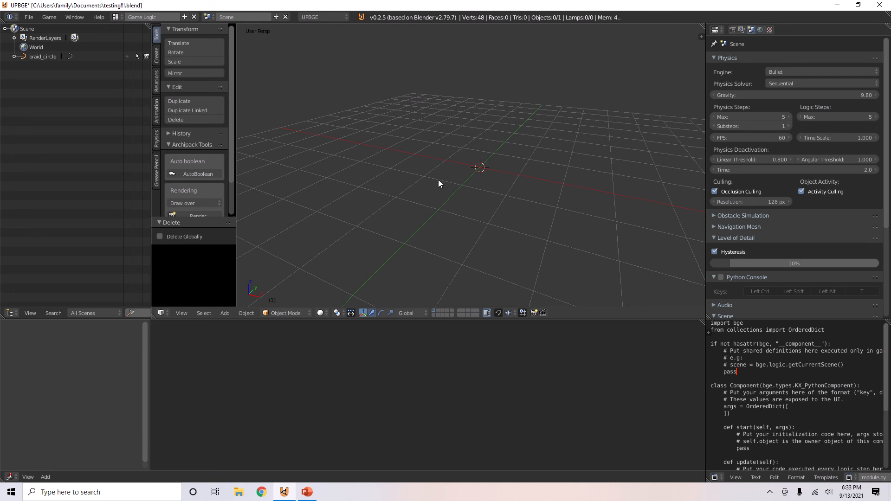
mouse_move(434, 189)
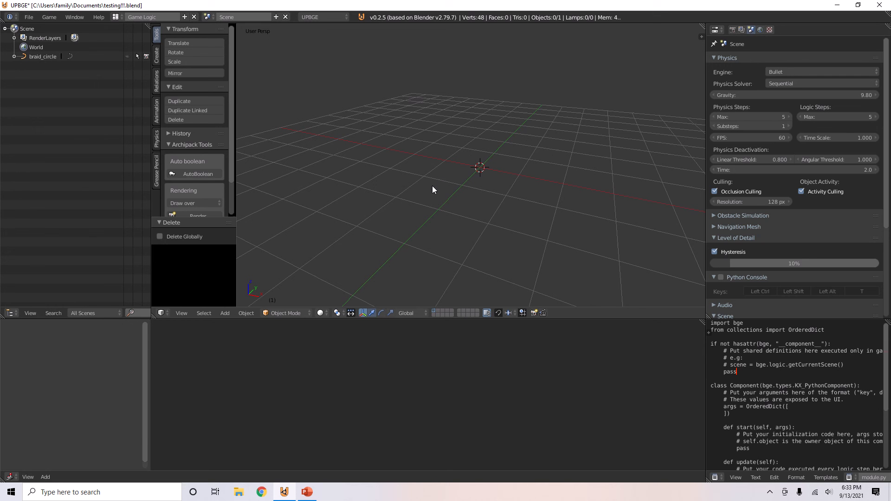